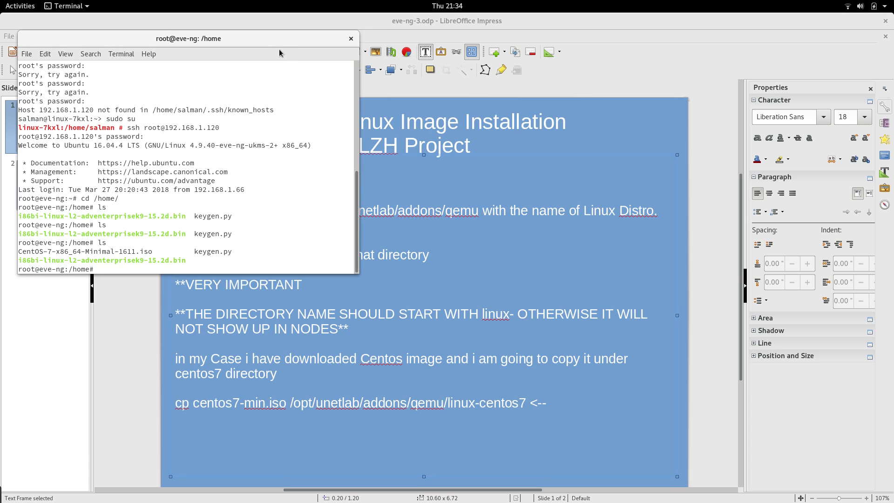
# Copy CentOS-7-x86_64-Minimal-1611.iso into /opt/unetlab/addons/qemu/ with cp
pyautogui.moveTo(188, 38); pyautogui.dragTo(515, 55)
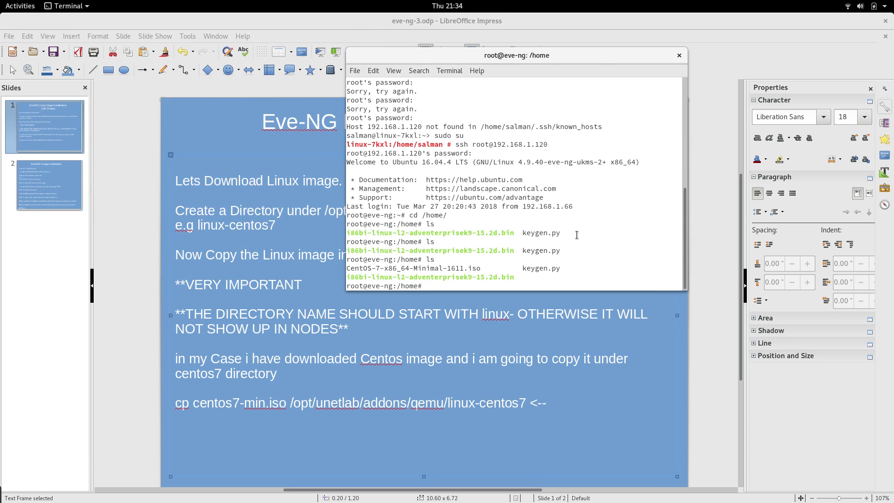
pyautogui.write('ls')
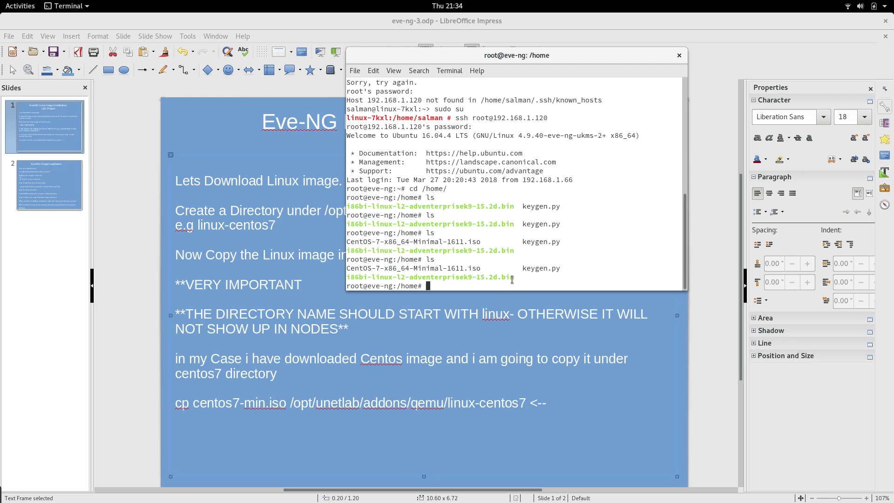
pyautogui.write('cp')
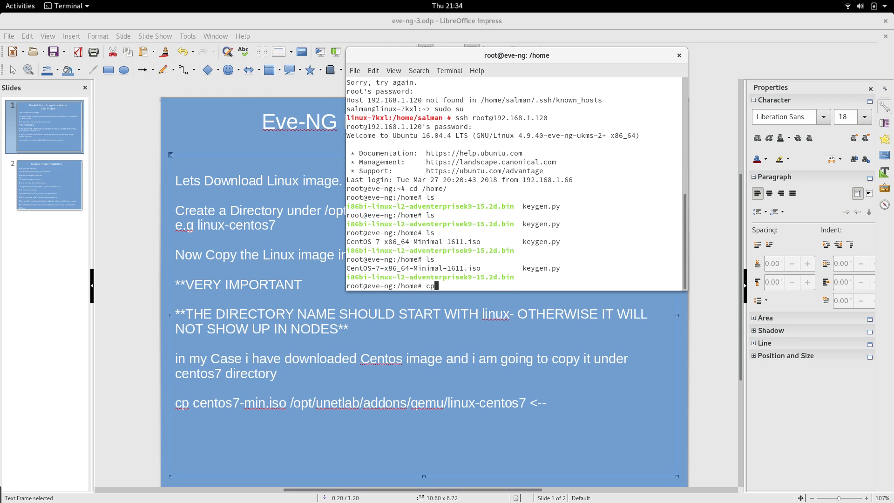
pyautogui.write('CentOS-7-x86_64-Minimal-1611.iso')
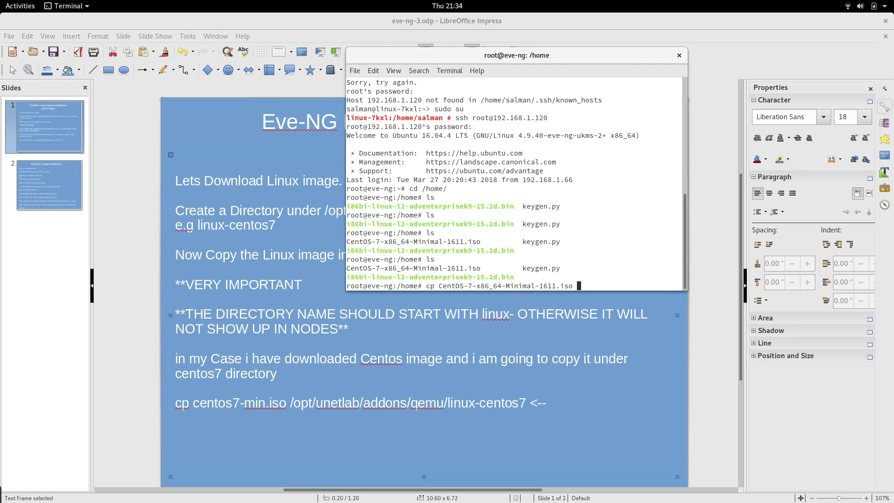
pyautogui.write('/opt/a')
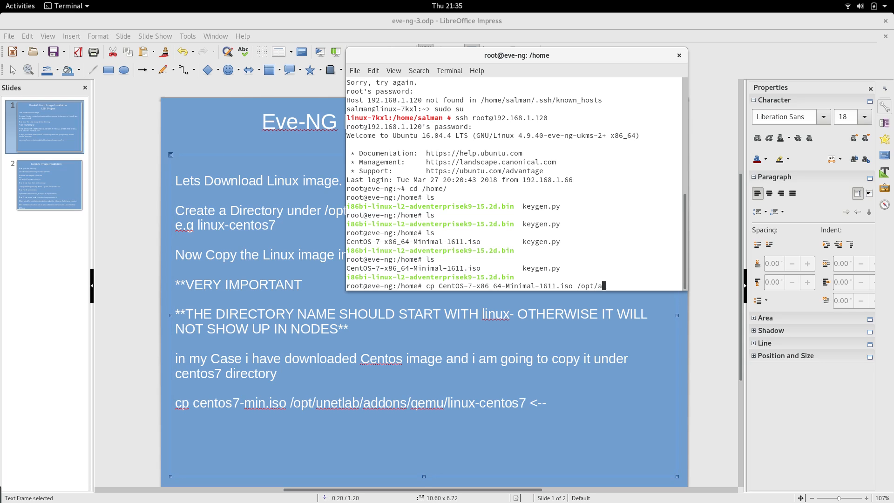
pyautogui.press('BackSpace')
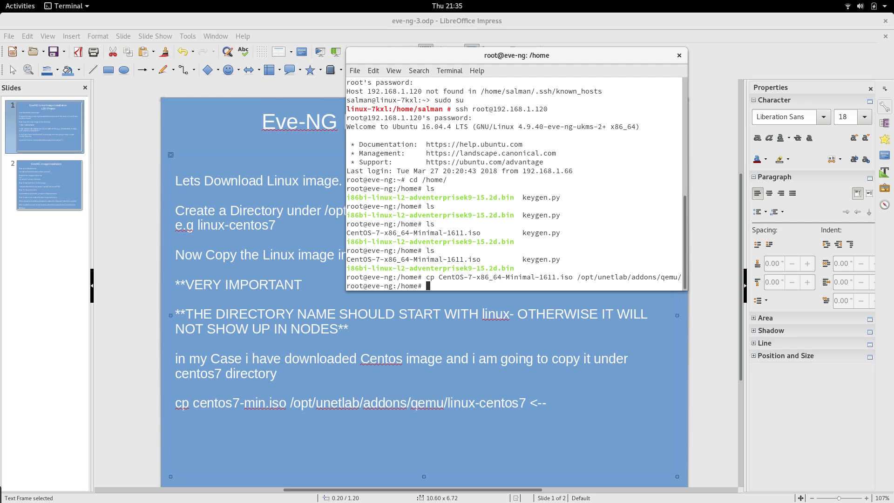
# Change into /opt/unetlab/addons/qemu/ and list it to confirm the ISO arrived
pyautogui.write('cd /opt/unetlab/')
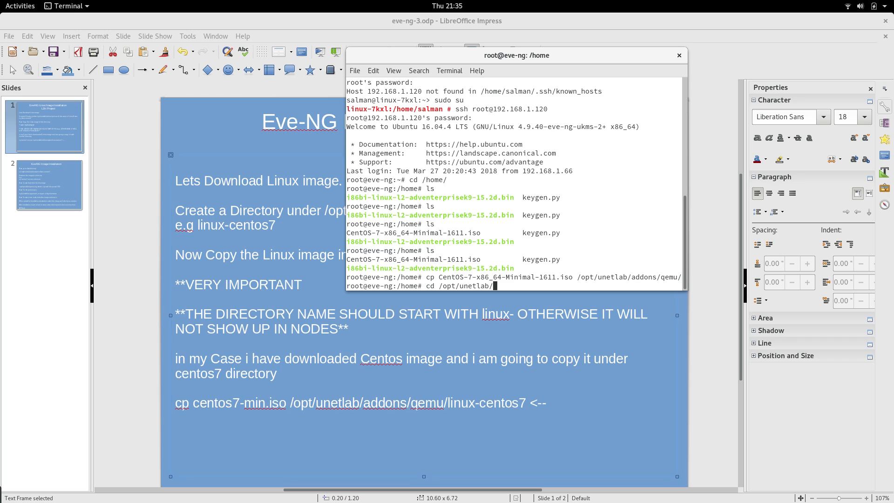
pyautogui.write('addons/qemu/')
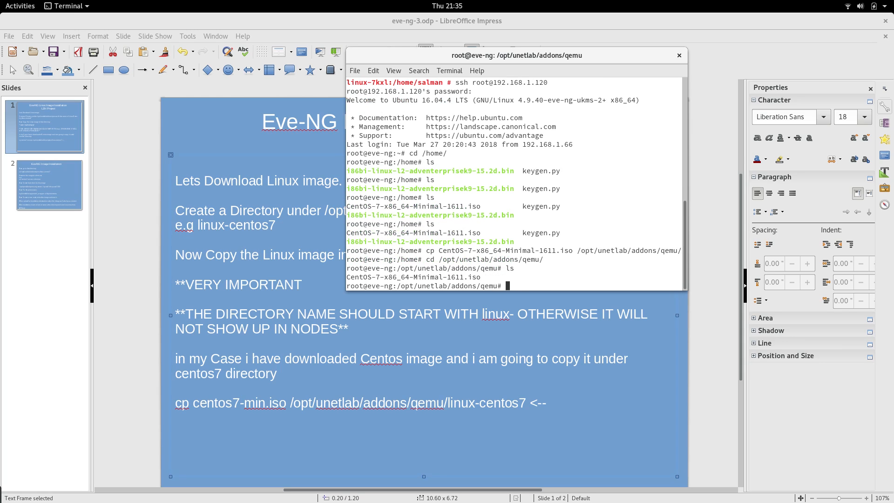
# Create the linux-centos7 directory and move CentOS-7-x86_64-Minimal-1611.iso into it
pyautogui.write('mkdir')
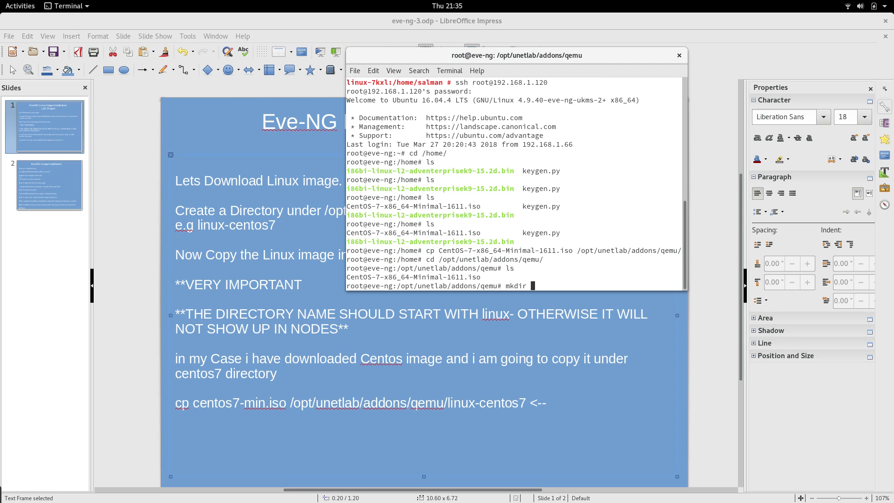
pyautogui.write('linux-centos7')
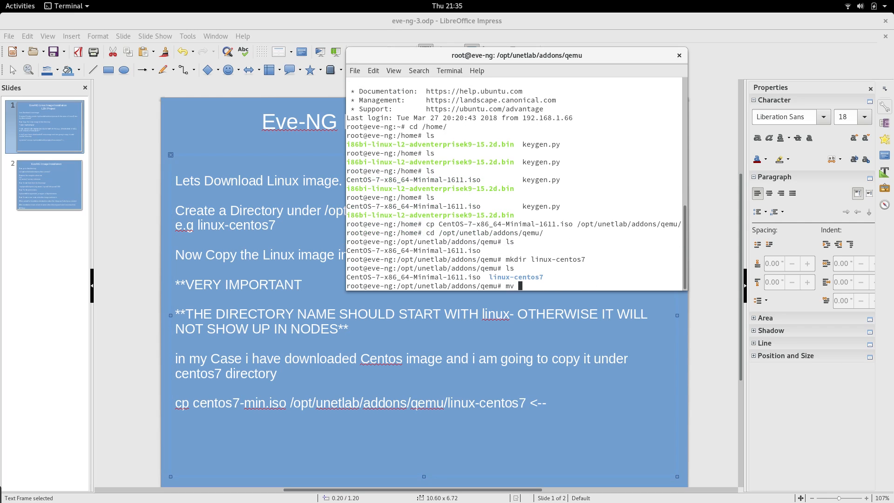
pyautogui.write('CentOS-7-x86_64-Minimal-1611.iso linux-centos7/')
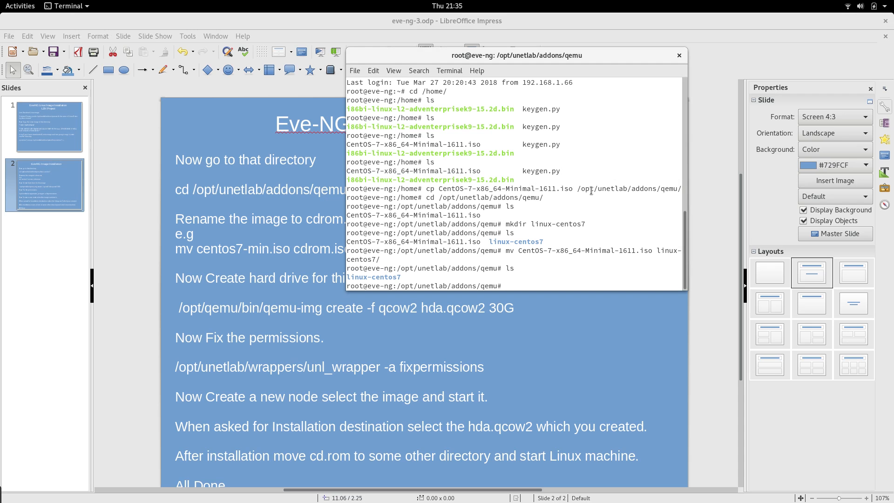
# Inside linux-centos7, rename the ISO to cdrom.iso and verify its size is 681M with du -sh
pyautogui.write('cd linux-centos7/')
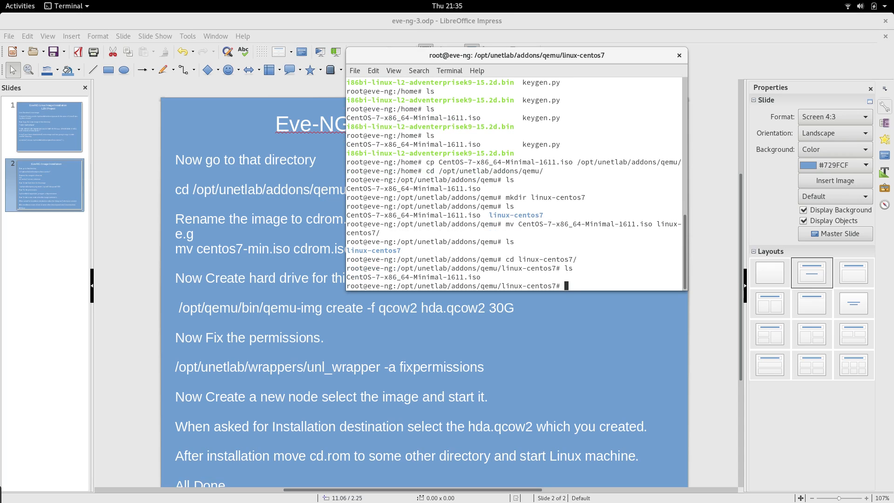
pyautogui.write('mv ce')
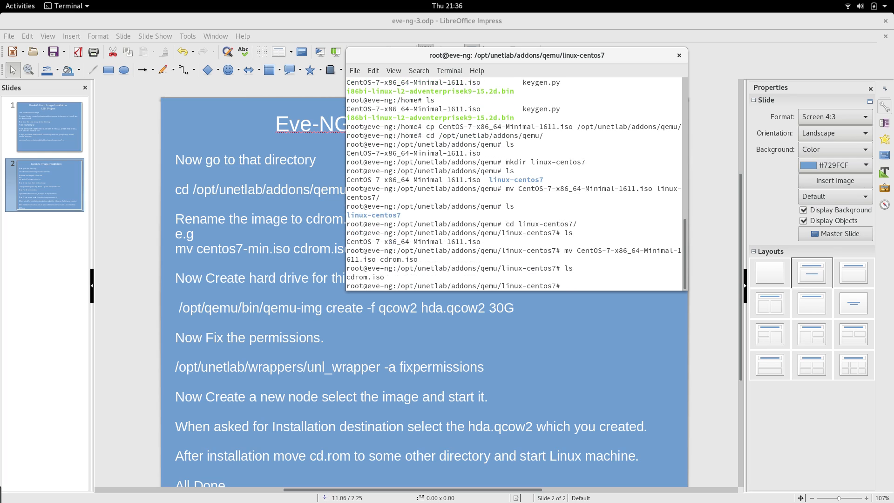
pyautogui.write('du')
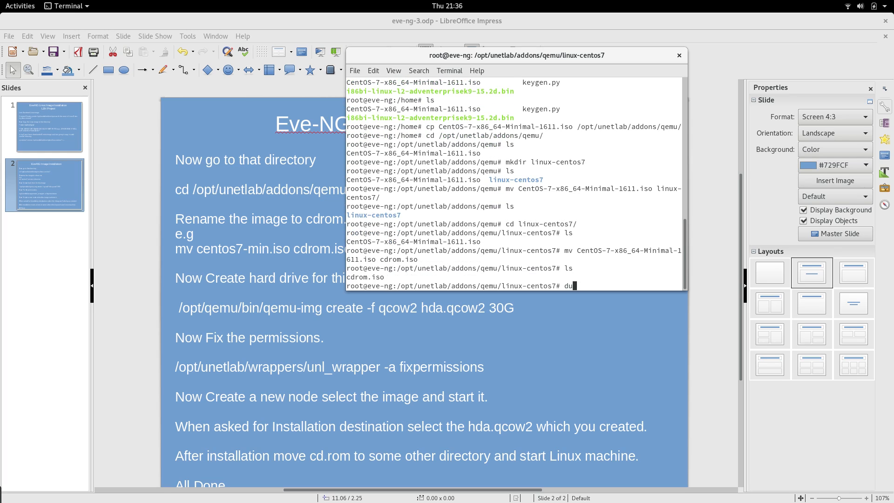
pyautogui.write('-sh')
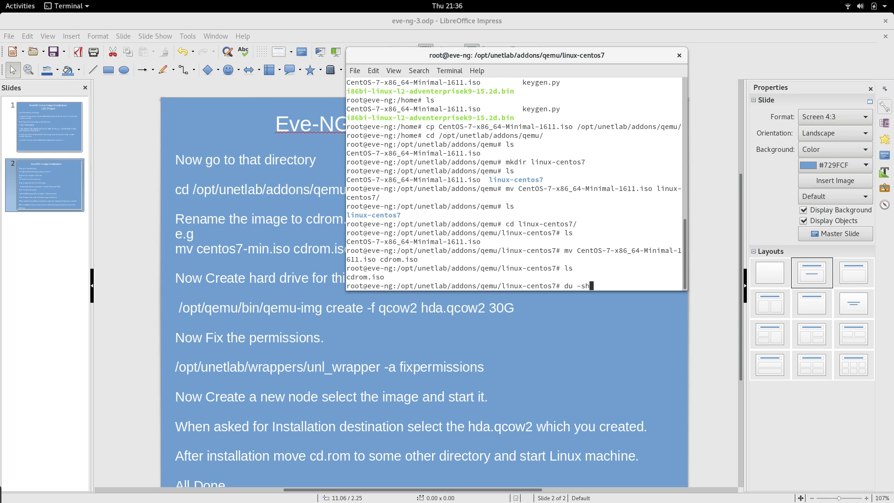
pyautogui.press('Return')
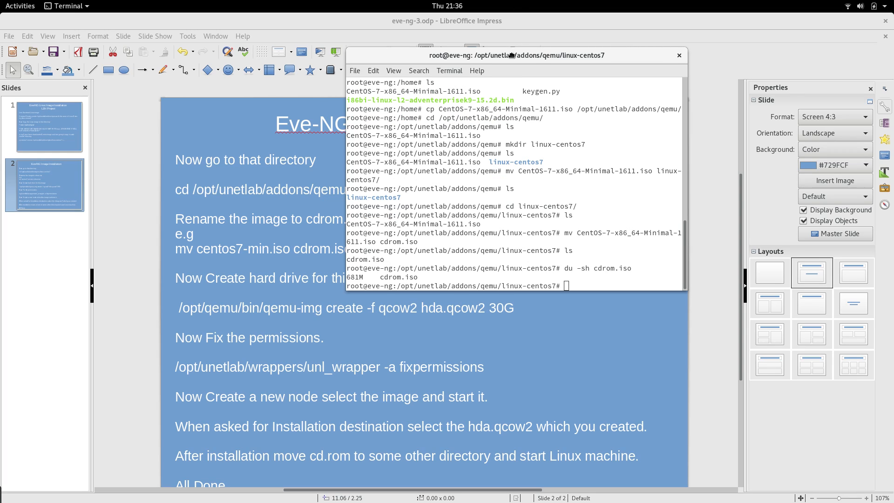
# Create a 30G qcow2 disk hda.qcow2 with /opt/qemu/bin/qemu-img and list both files
pyautogui.moveTo(502, 55); pyautogui.dragTo(502, 47)
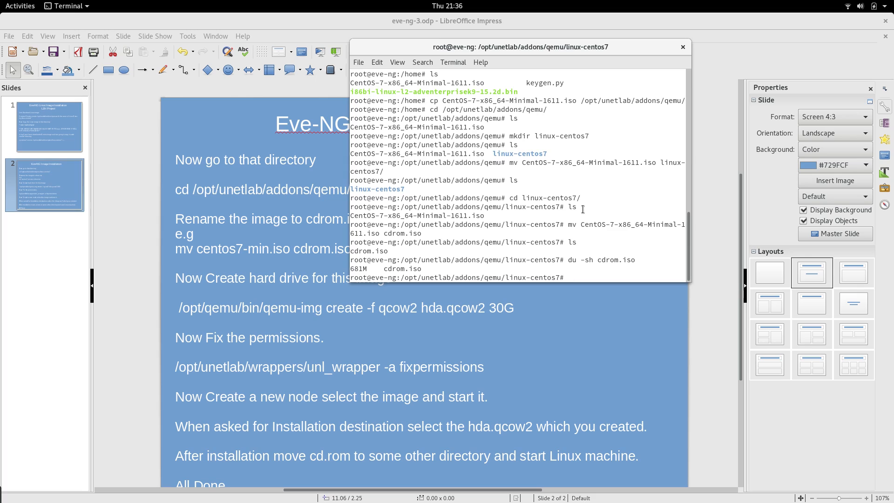
pyautogui.write('/opt/')
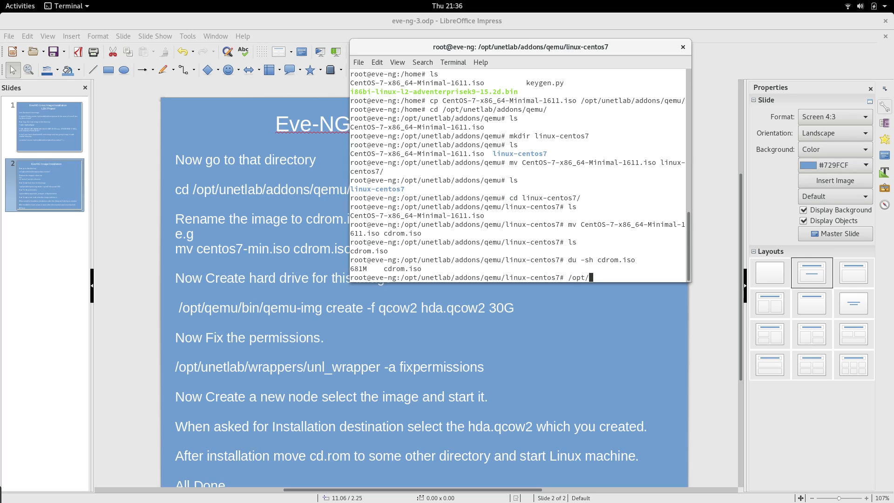
pyautogui.write('qemu')
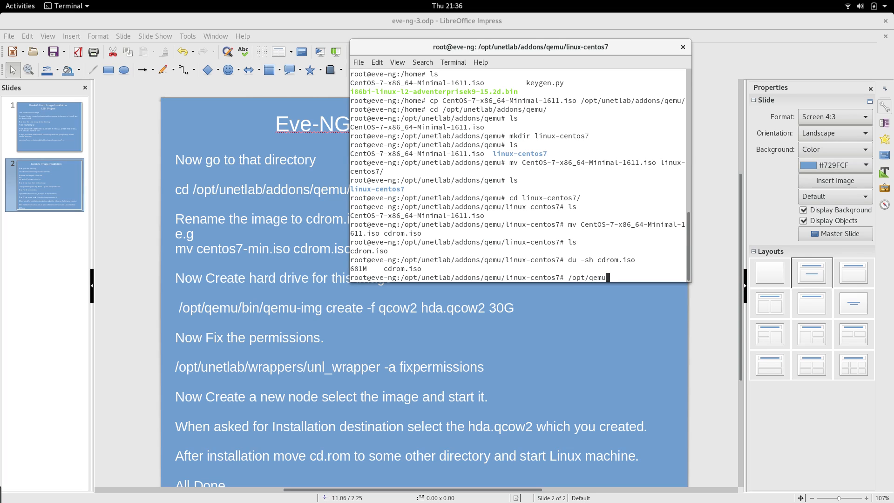
pyautogui.write('bin/qemu-img create')
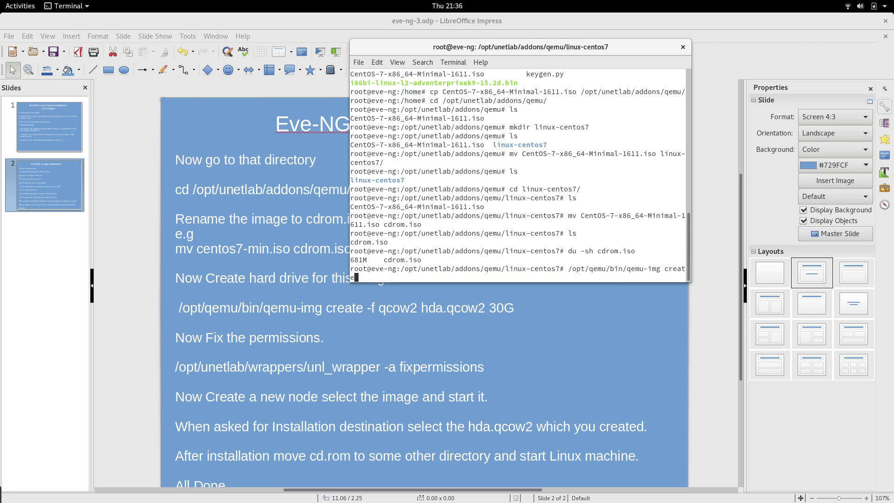
pyautogui.write('-f')
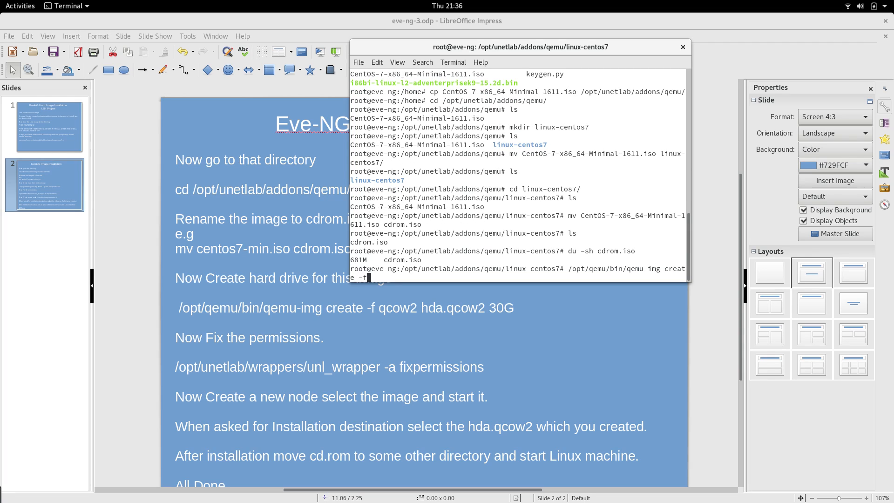
pyautogui.write('qcow2')
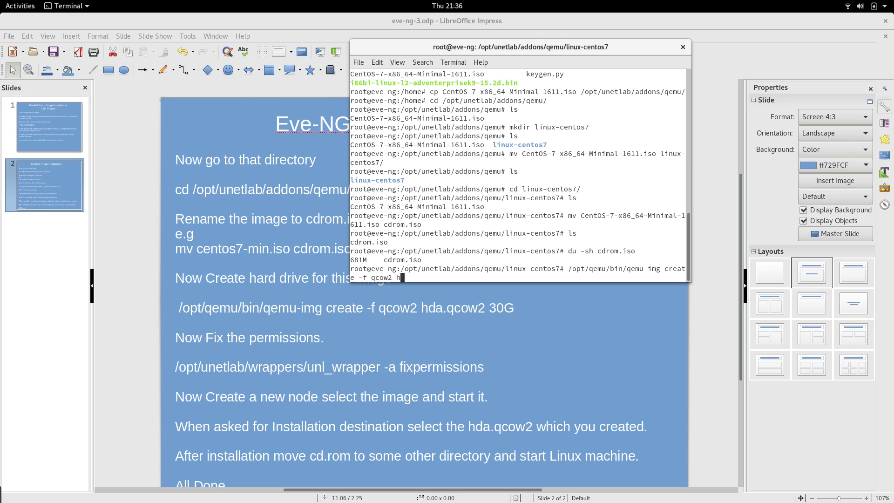
pyautogui.write('hda.qcow2')
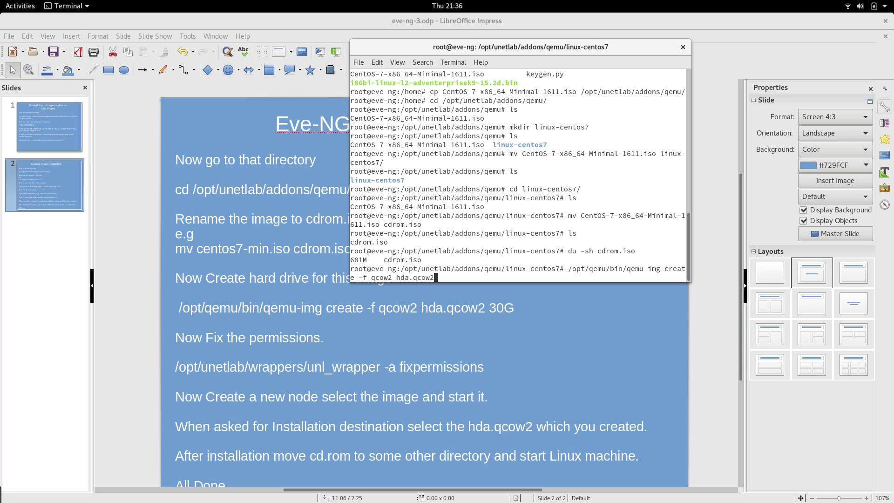
pyautogui.write('30G')
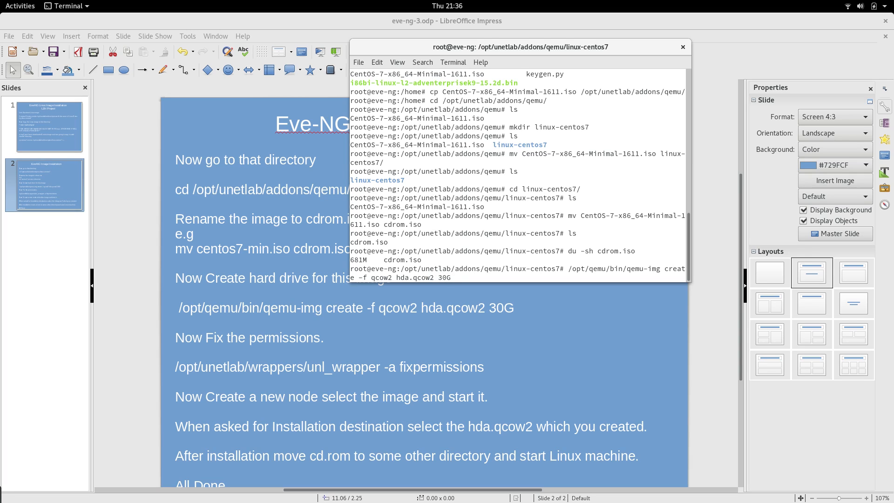
pyautogui.press('Return')
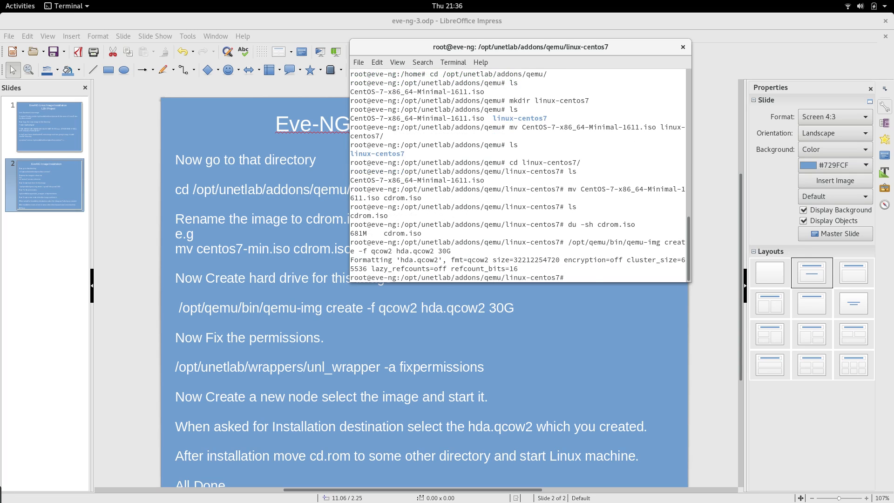
pyautogui.write('ls')
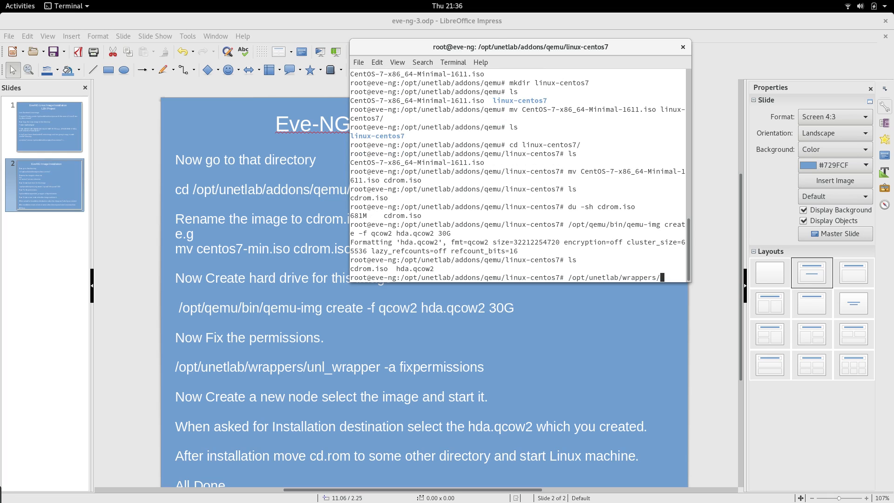
# Run unl_wrapper -a fixpermissions, then switch to the EVE-NG web login in Chrome
pyautogui.write('unl_wrapper -a fixpermissions')
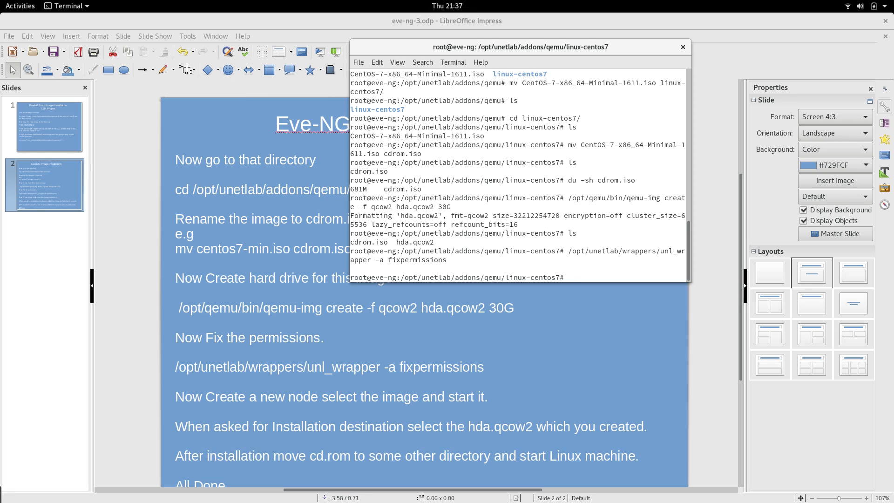
pyautogui.click(20, 6)
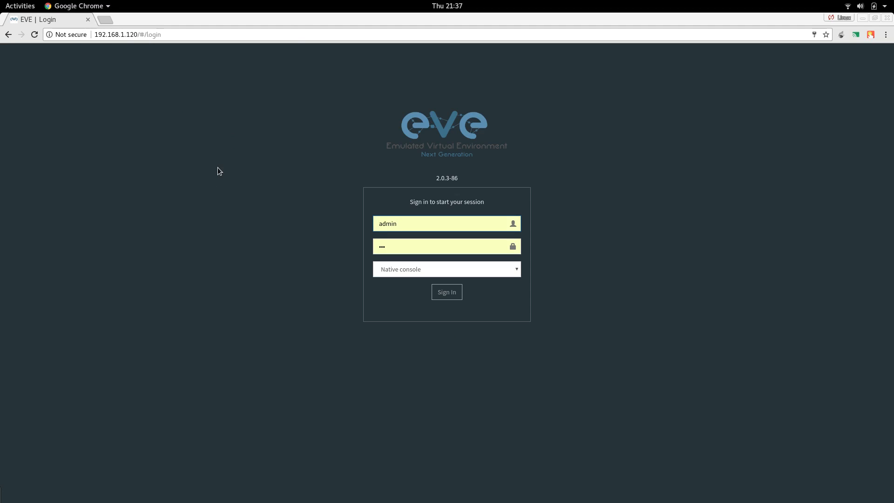
# Sign in to EVE-NG and start adding a new node from the canvas
pyautogui.click(446, 291)
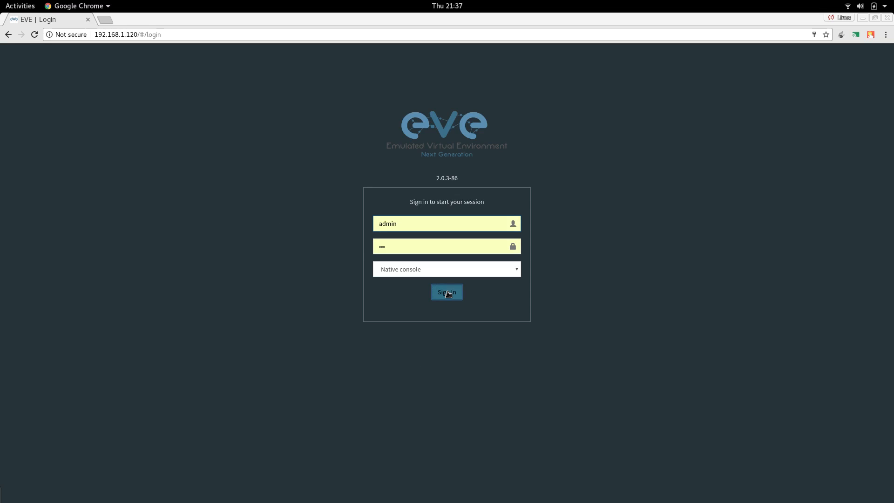
pyautogui.click(446, 292)
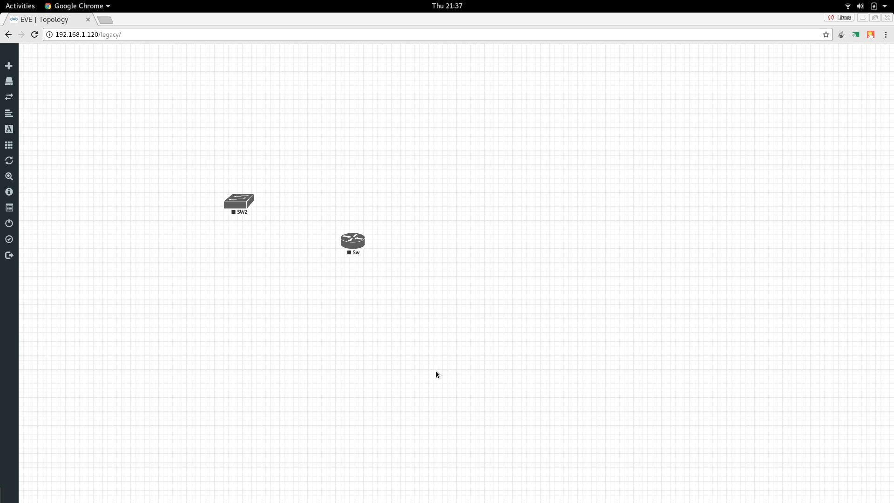
pyautogui.moveTo(196, 222)
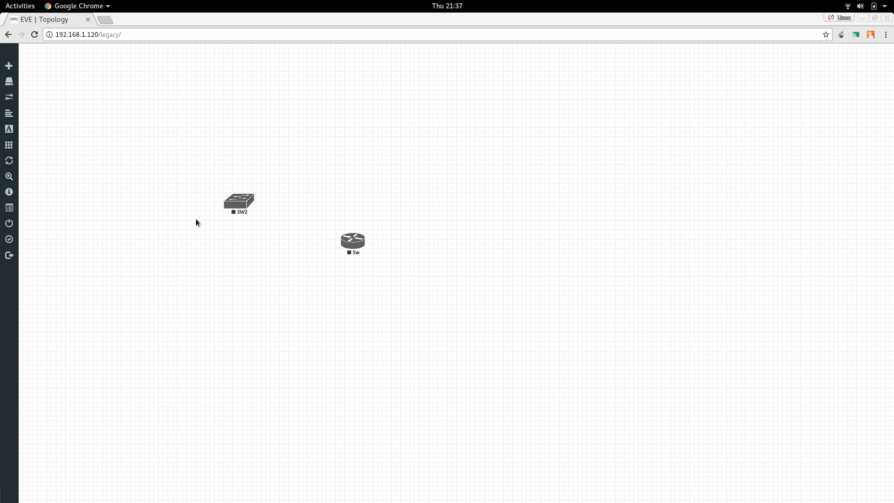
pyautogui.moveTo(352, 241)
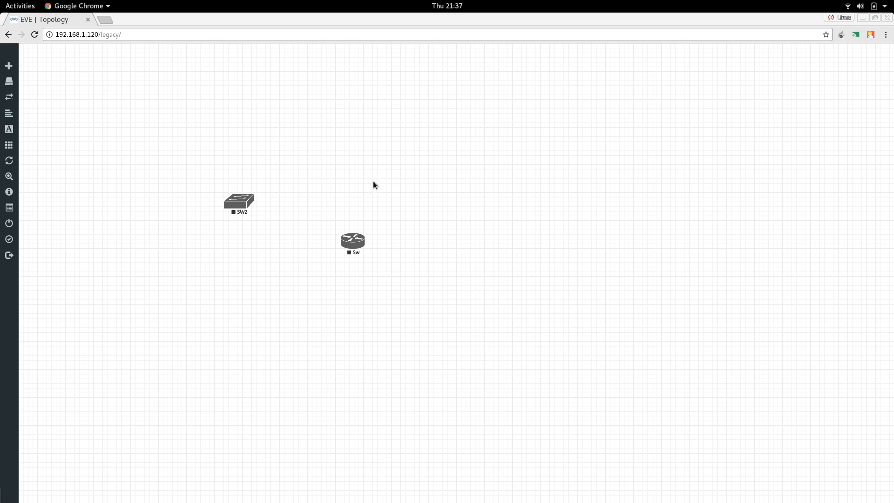
pyautogui.moveTo(447, 169)
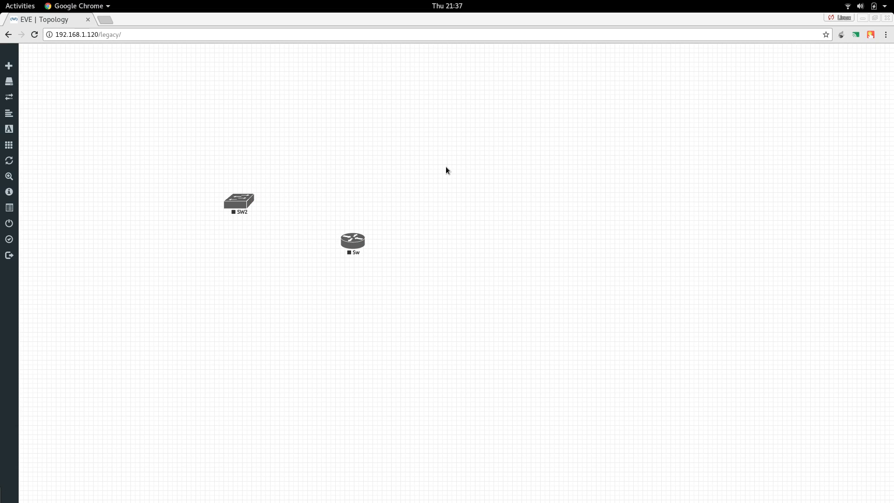
pyautogui.rightClick(446, 170)
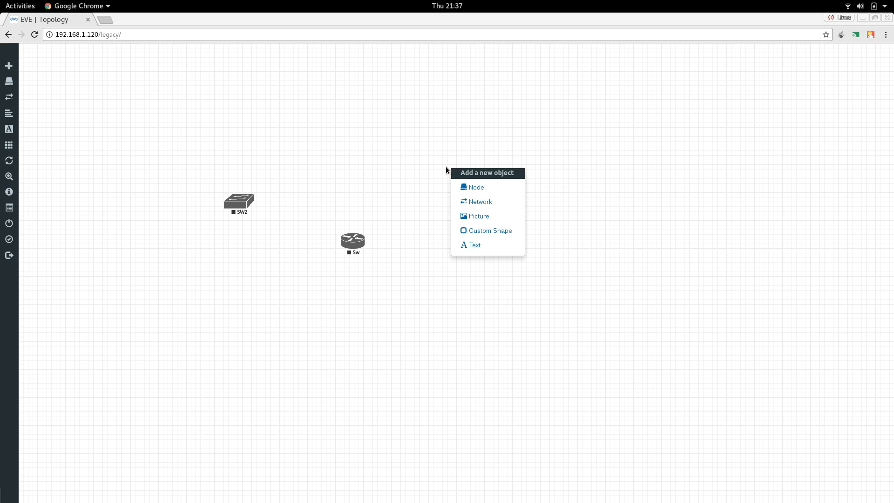
pyautogui.click(476, 187)
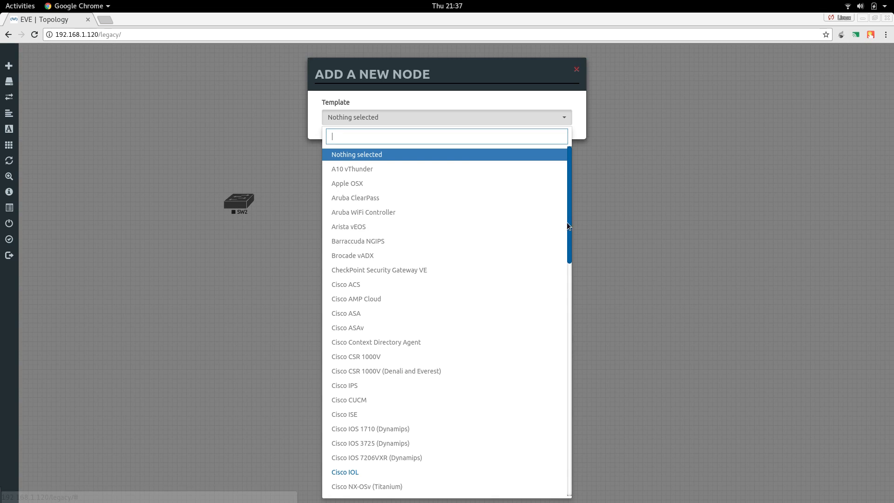
# Choose the Linux template with image linux-centos7 and save the node into the lab
pyautogui.scroll(-3)
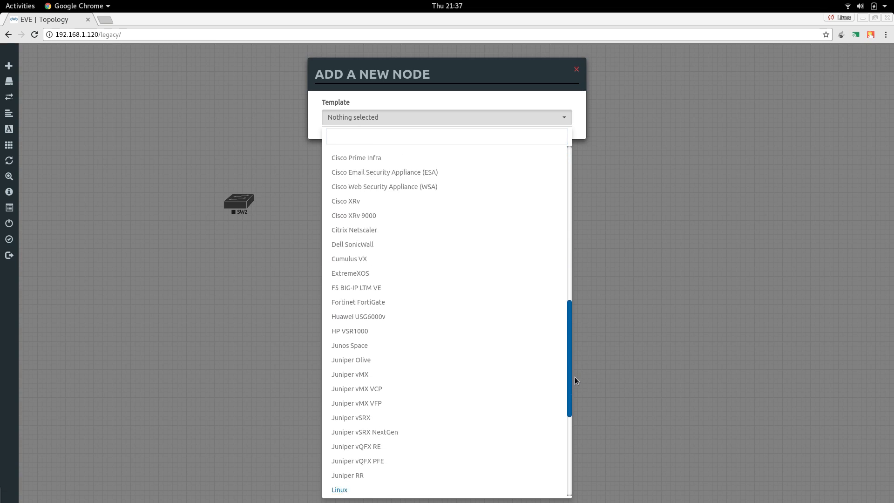
pyautogui.scroll(-3)
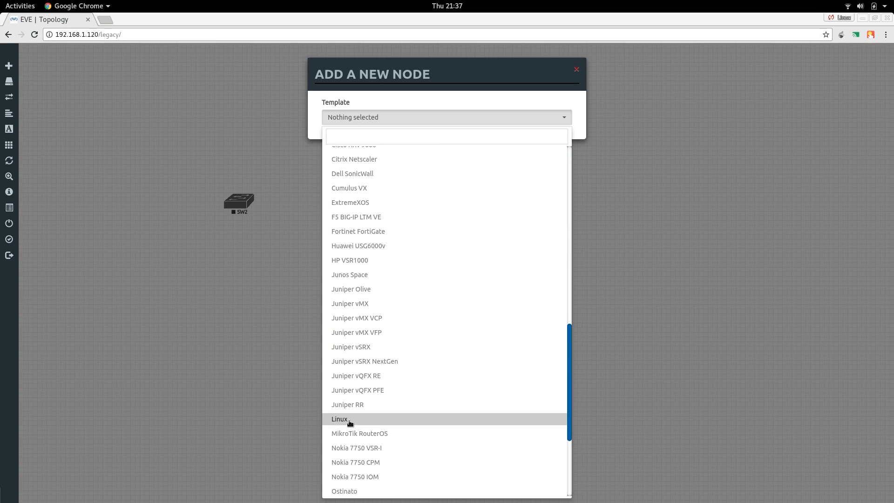
pyautogui.click(339, 418)
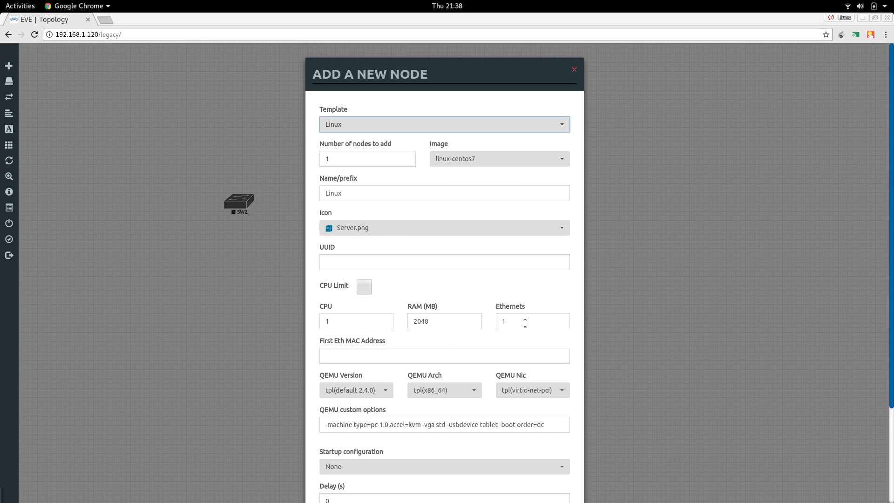
pyautogui.scroll(-3)
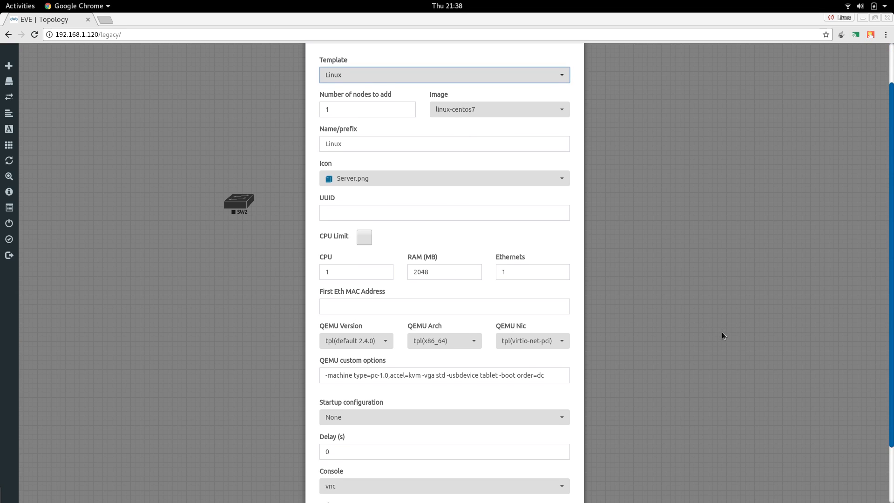
pyautogui.scroll(-3)
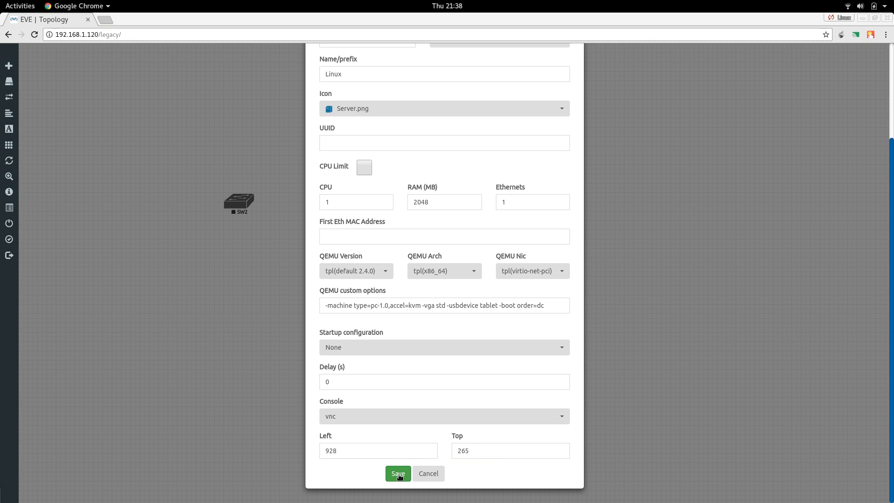
pyautogui.click(398, 473)
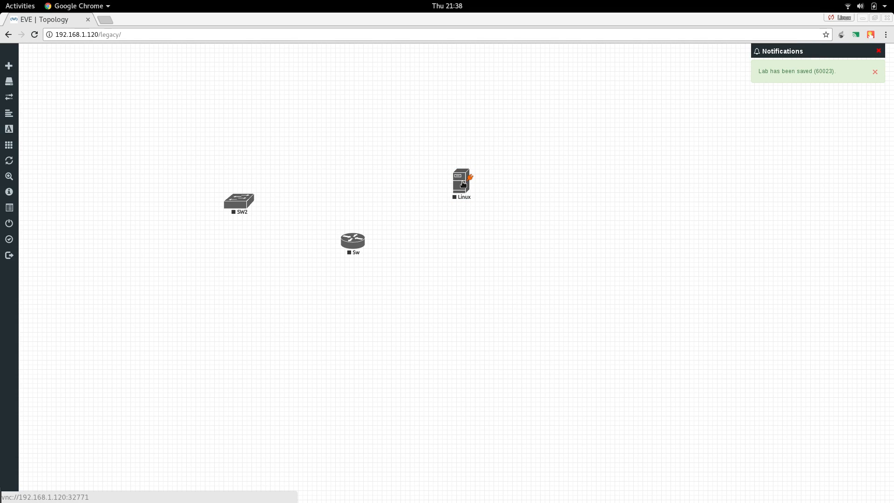
# Start the Linux node and open its console via xdg-open
pyautogui.click(461, 175)
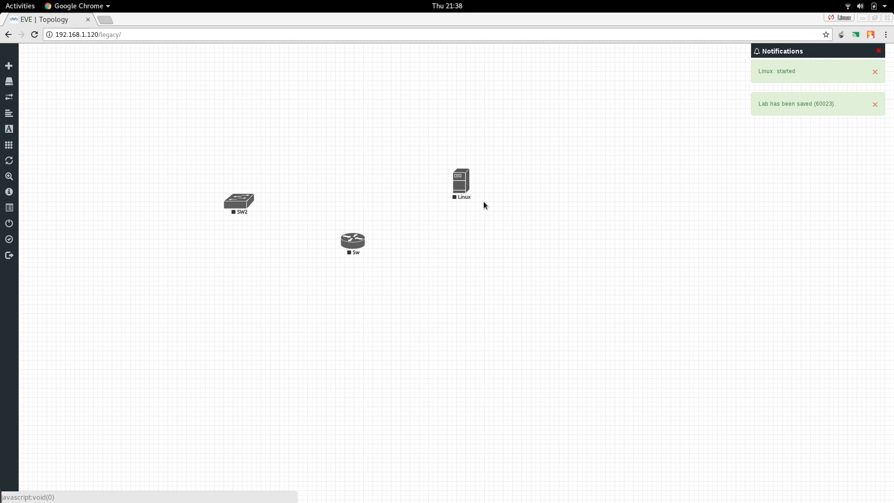
pyautogui.click(875, 103)
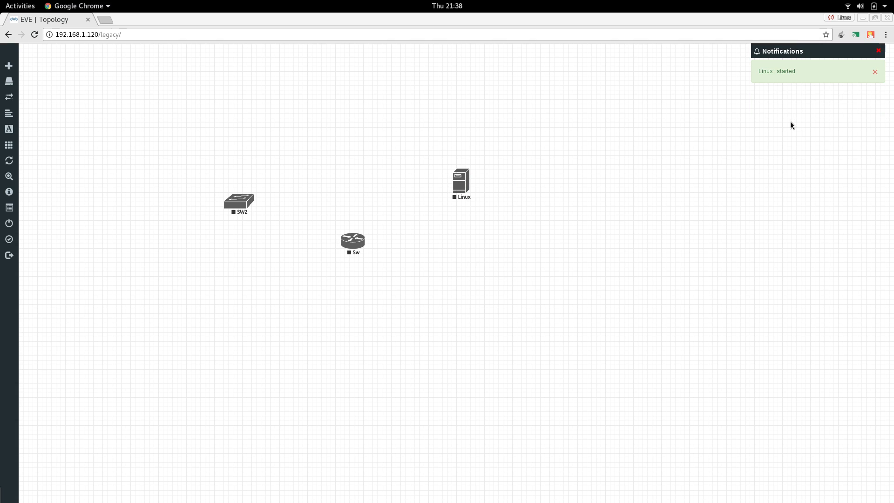
pyautogui.moveTo(717, 117)
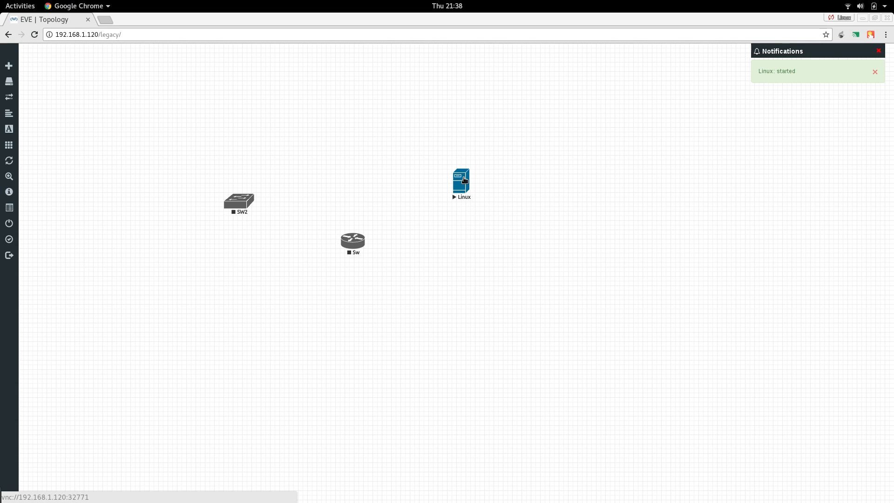
pyautogui.click(461, 178)
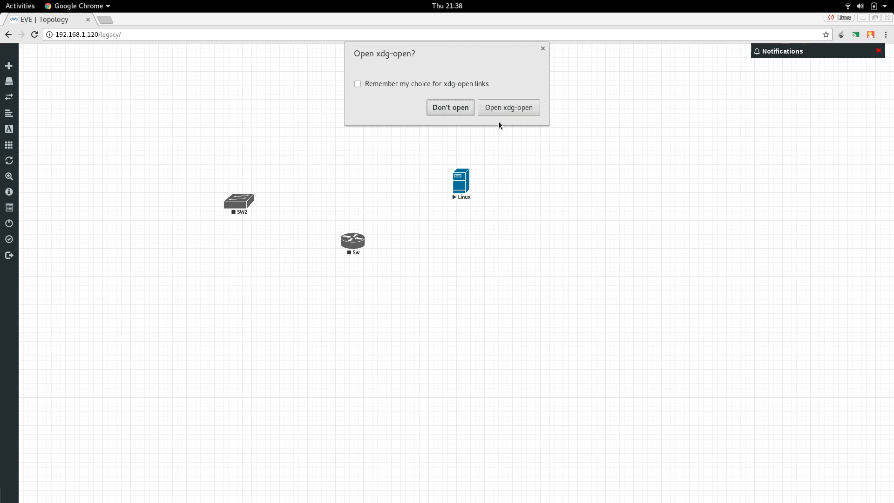
pyautogui.click(507, 107)
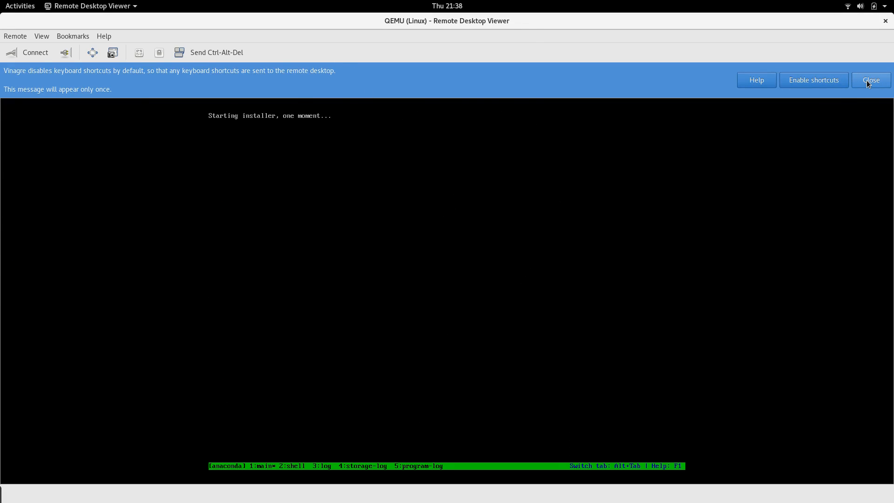
# Dismiss the Vinagre shortcuts banner and continue the CentOS installer with English
pyautogui.click(870, 80)
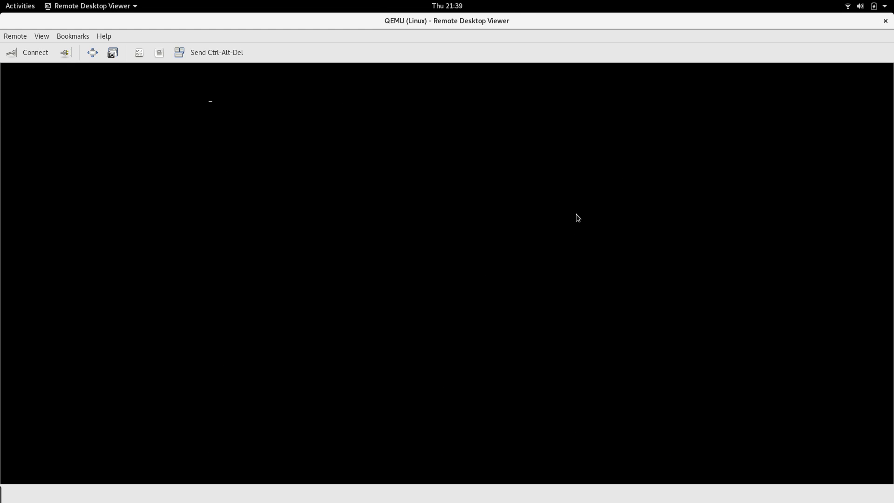
pyautogui.moveTo(447, 278)
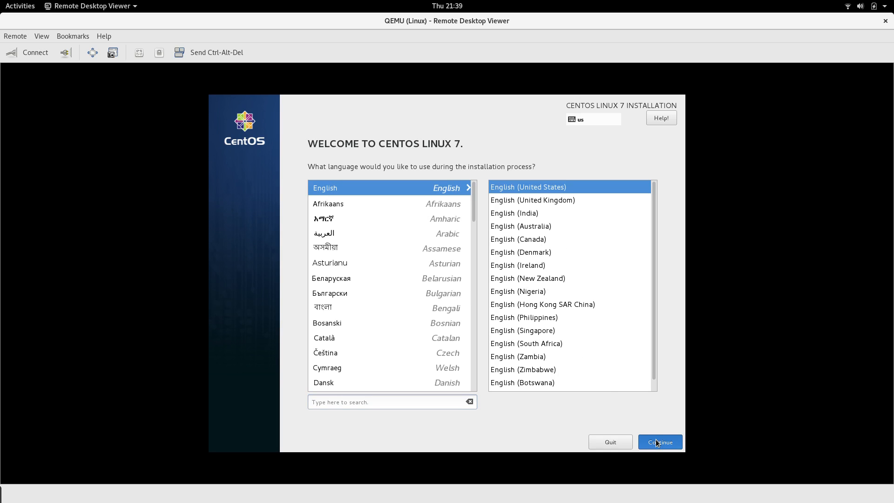
pyautogui.click(659, 441)
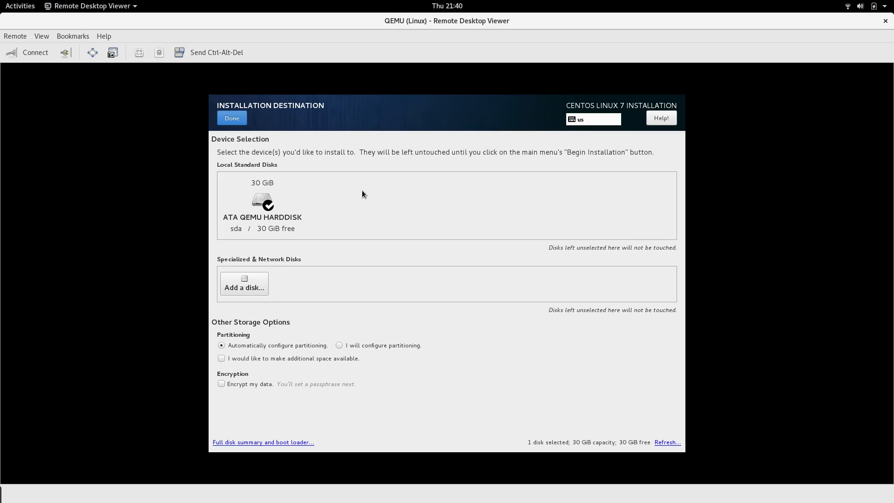
pyautogui.moveTo(374, 243)
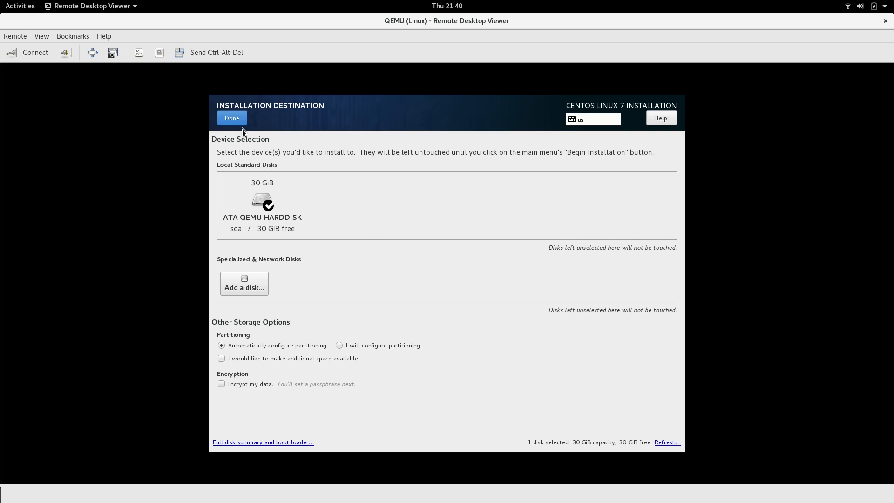
pyautogui.moveTo(268, 201)
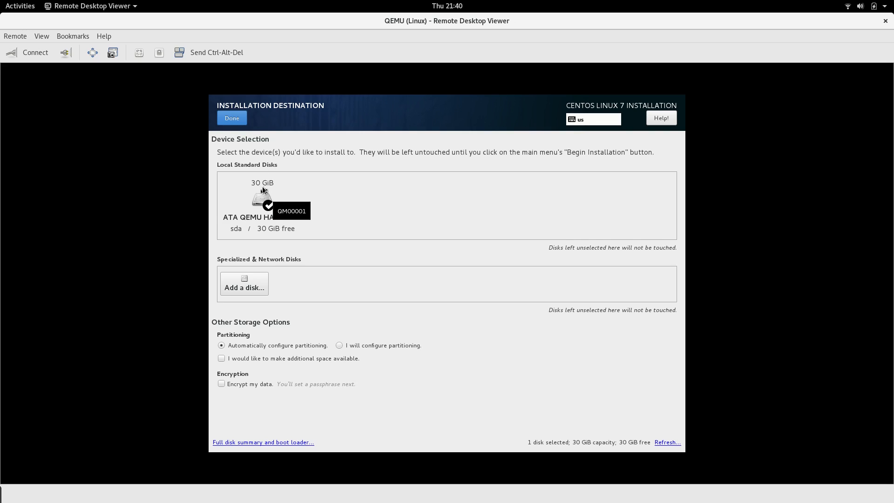
pyautogui.moveTo(251, 139)
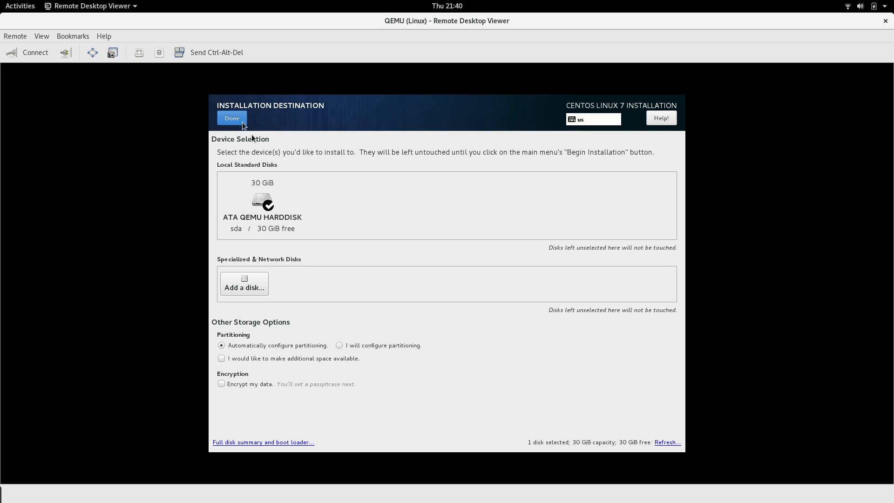
# Confirm the 30 GiB disk as install destination and open Network & Host Name
pyautogui.click(232, 119)
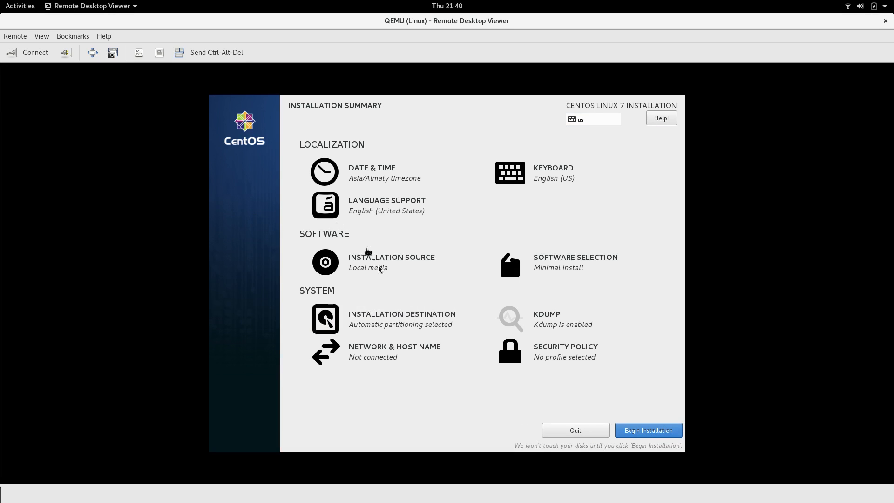
pyautogui.moveTo(621, 142)
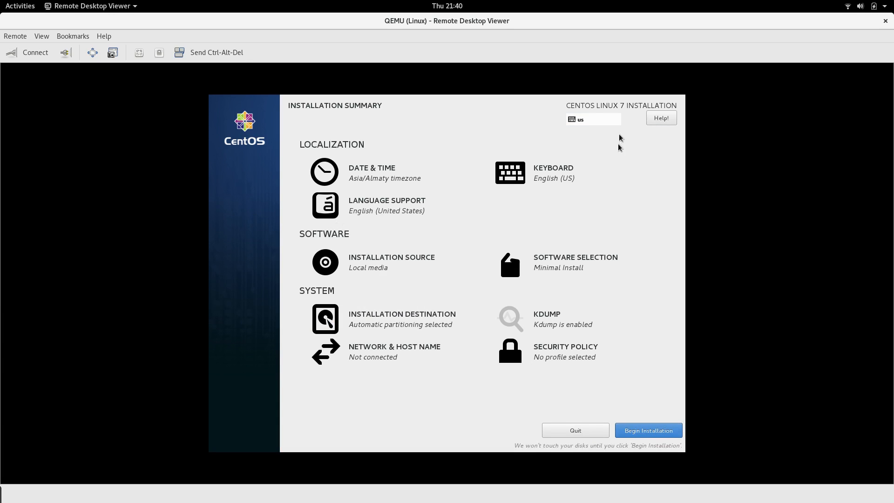
pyautogui.moveTo(565, 263)
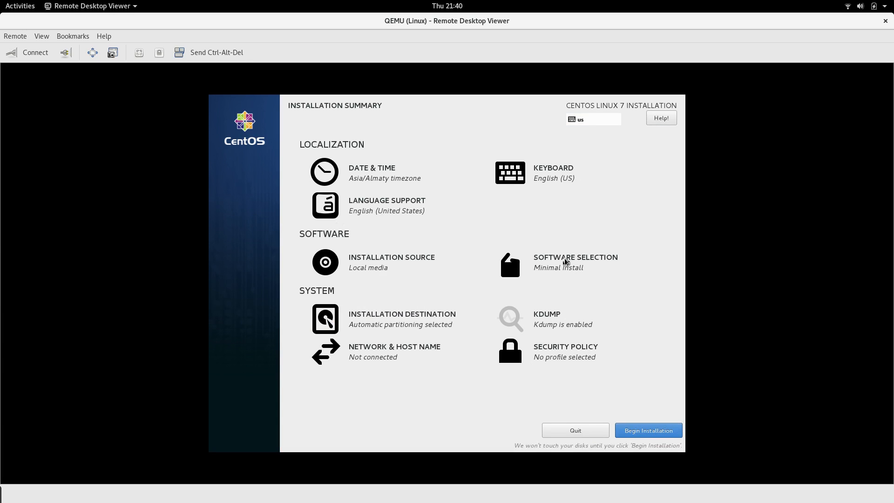
pyautogui.moveTo(530, 358)
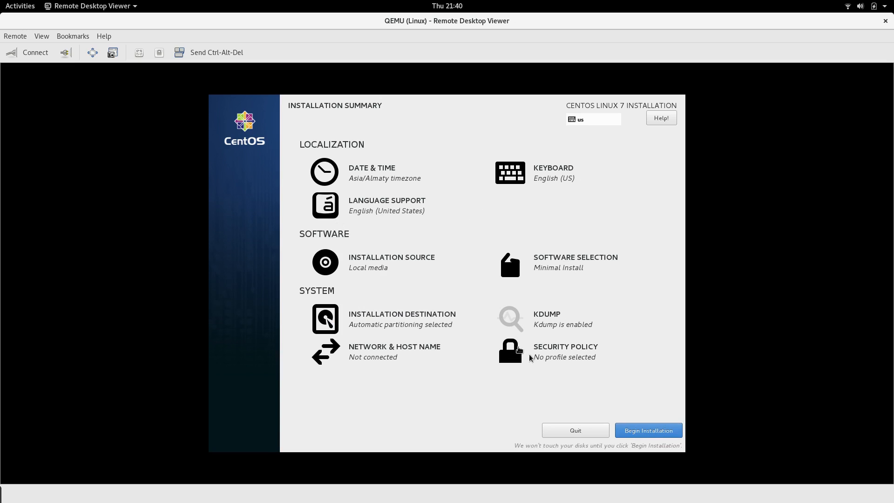
pyautogui.click(325, 351)
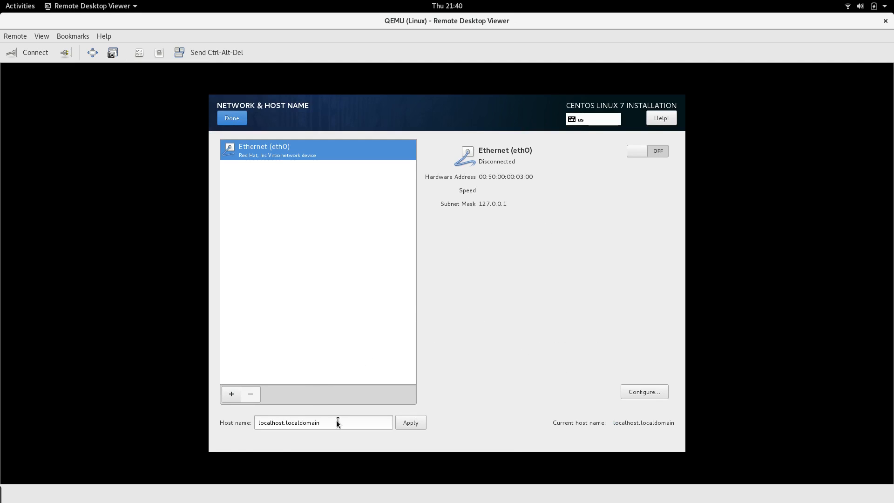
# Set host name LinuxServer-1.example.com and switch the Ethernet (eth0) connection on
pyautogui.click(323, 422)
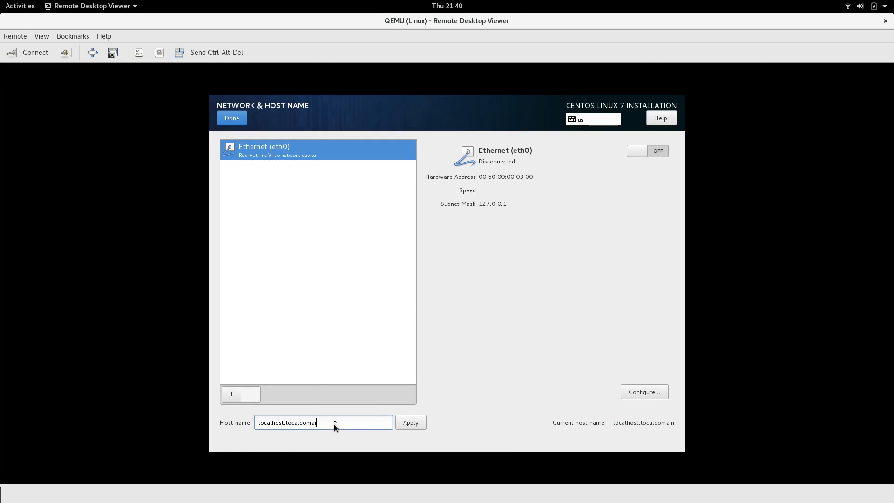
pyautogui.write('LinuxServer-1.')
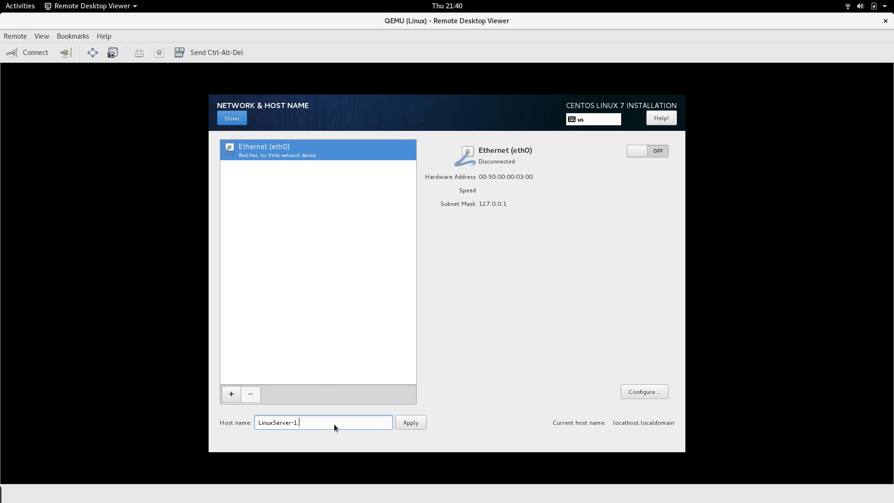
pyautogui.write('example.com')
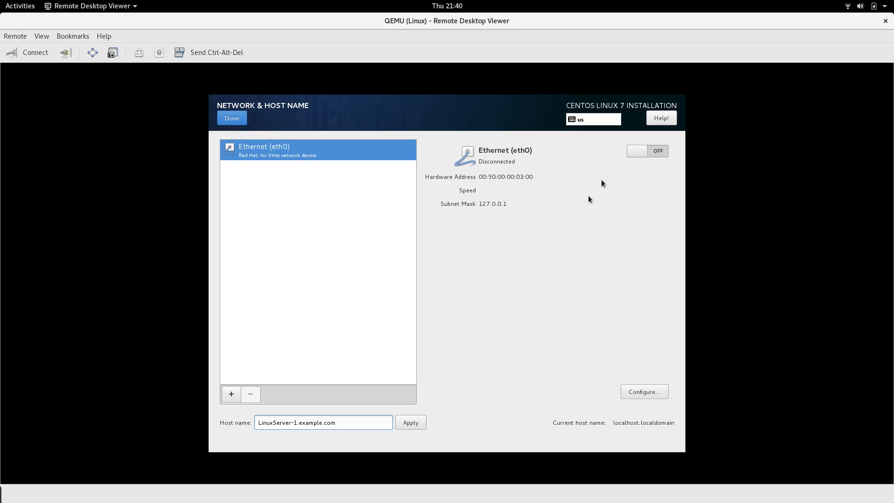
pyautogui.click(647, 151)
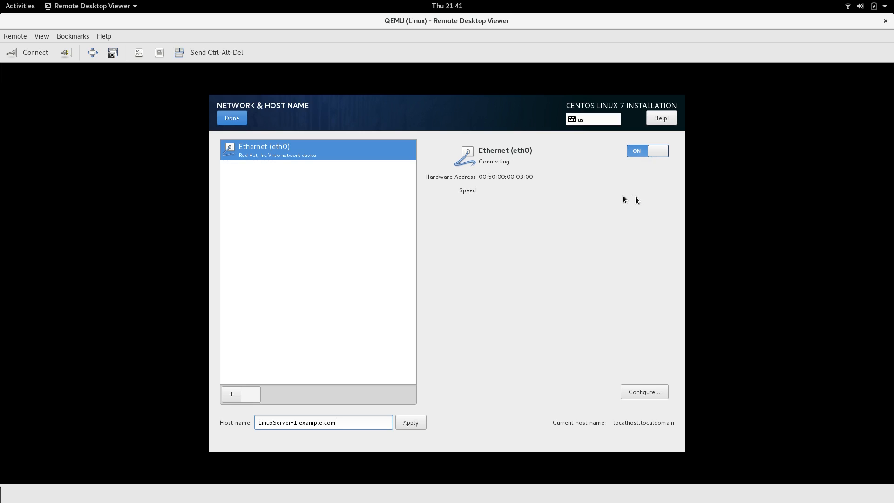
pyautogui.moveTo(620, 165)
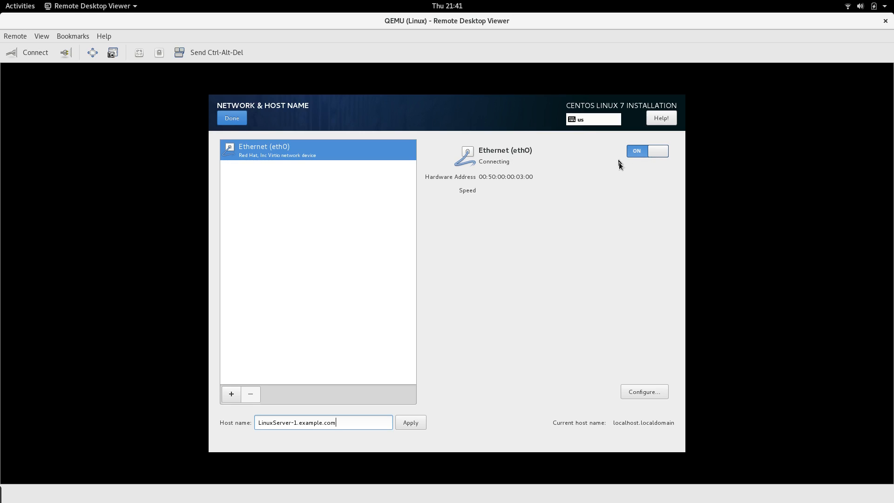
# Set eth0 IPv4 to Manual with address 192.168.1.30, netmask 24 and gateway 192.168.1.1
pyautogui.click(643, 392)
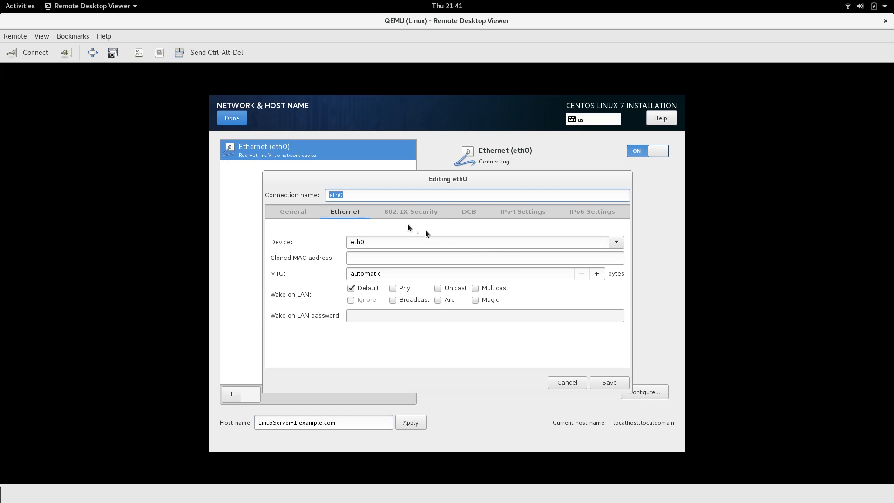
pyautogui.moveTo(462, 278)
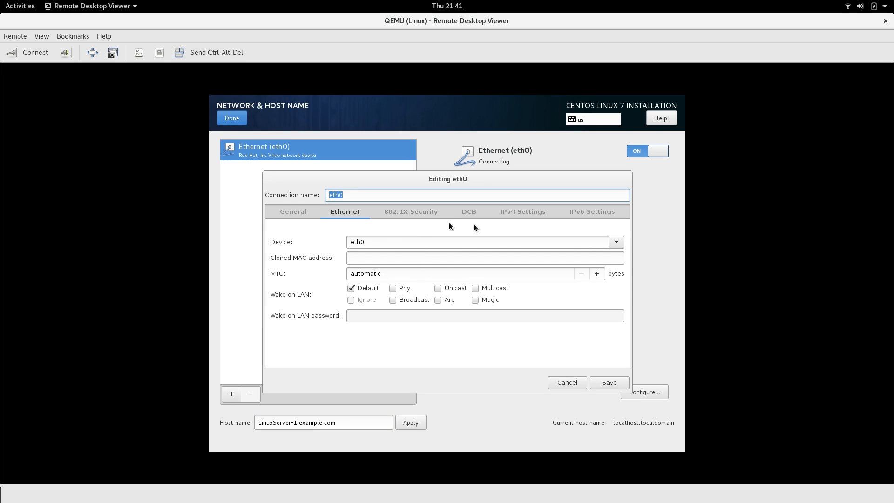
pyautogui.click(521, 212)
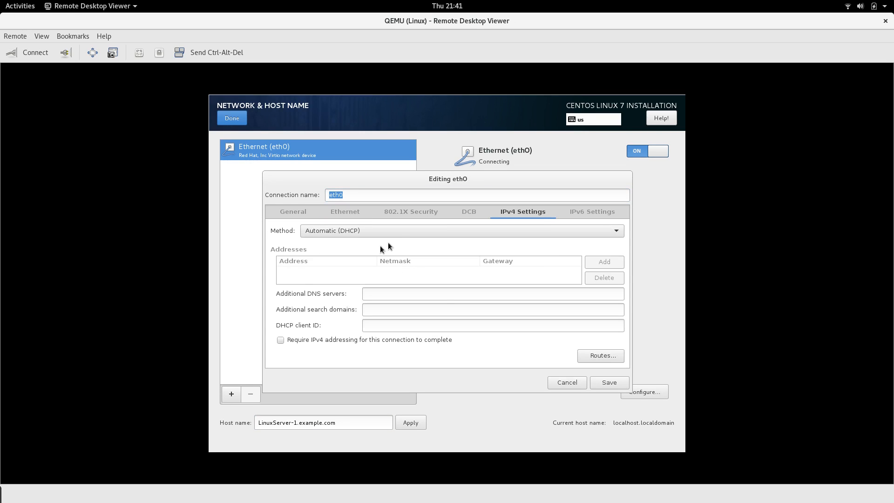
pyautogui.click(460, 230)
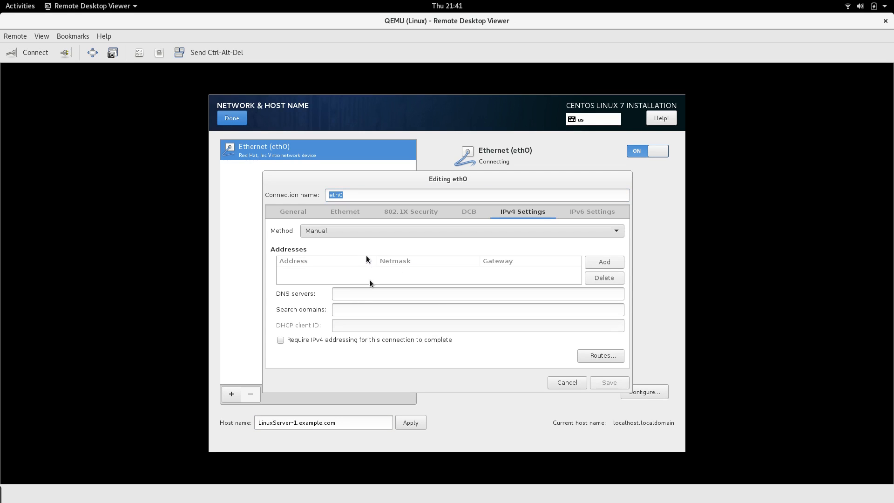
pyautogui.click(603, 262)
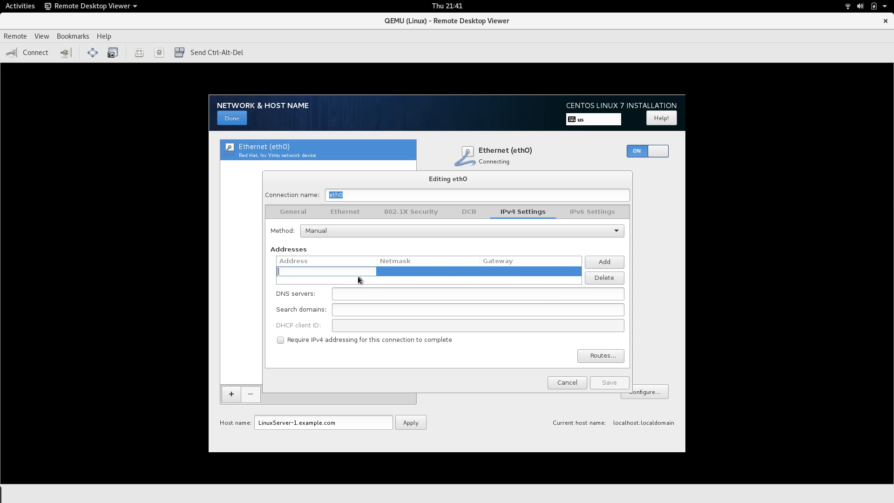
pyautogui.write('192')
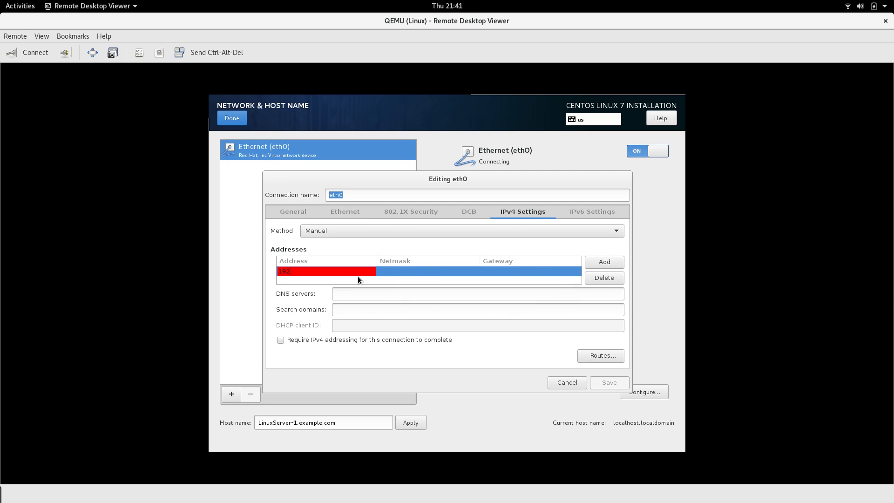
pyautogui.write('192.168.1.30')
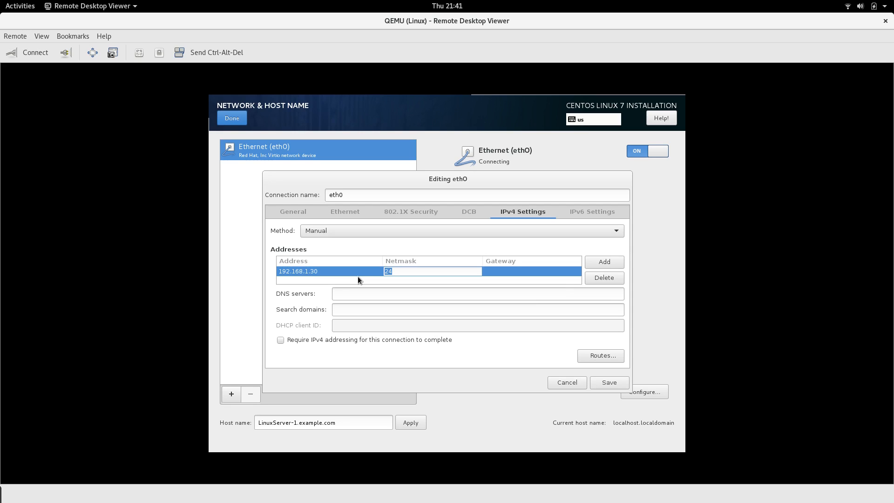
pyautogui.click(532, 271)
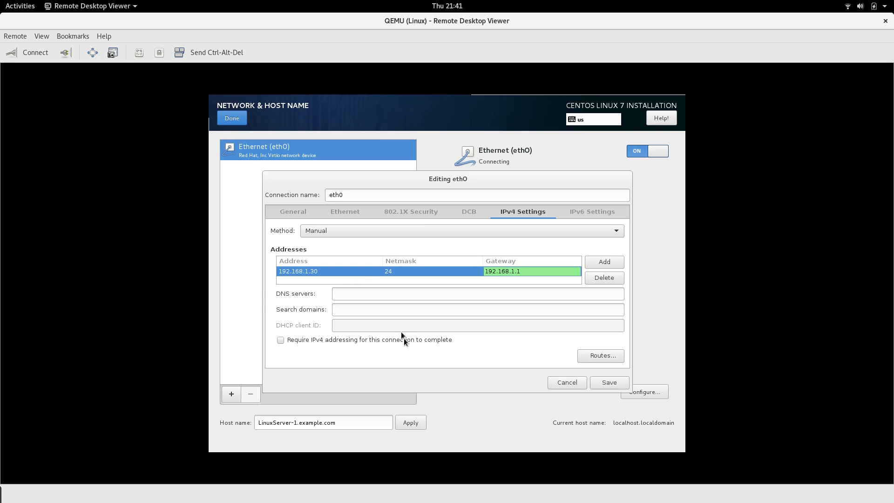
# Save the eth0 settings, apply the host name, leave networking and begin the installation
pyautogui.click(609, 382)
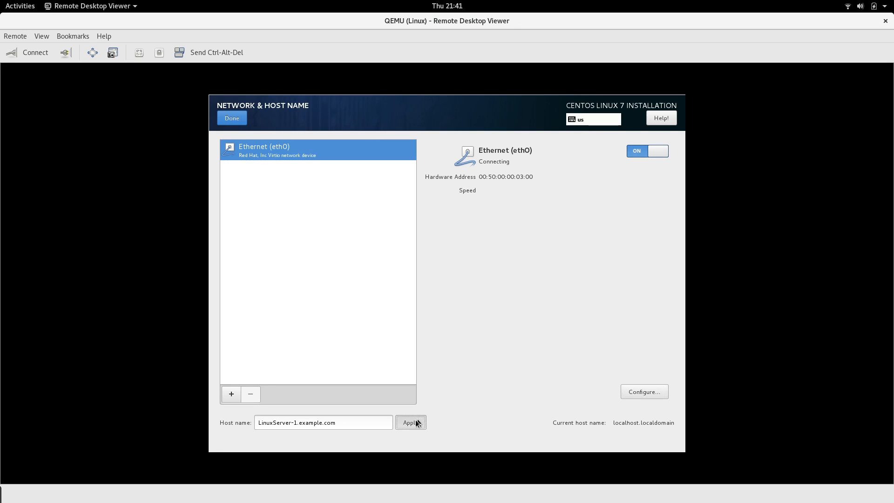
pyautogui.click(410, 422)
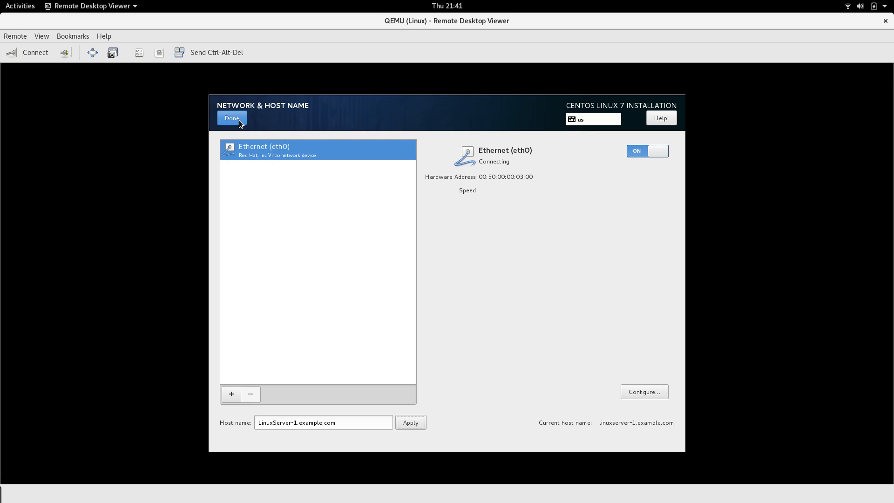
pyautogui.click(232, 118)
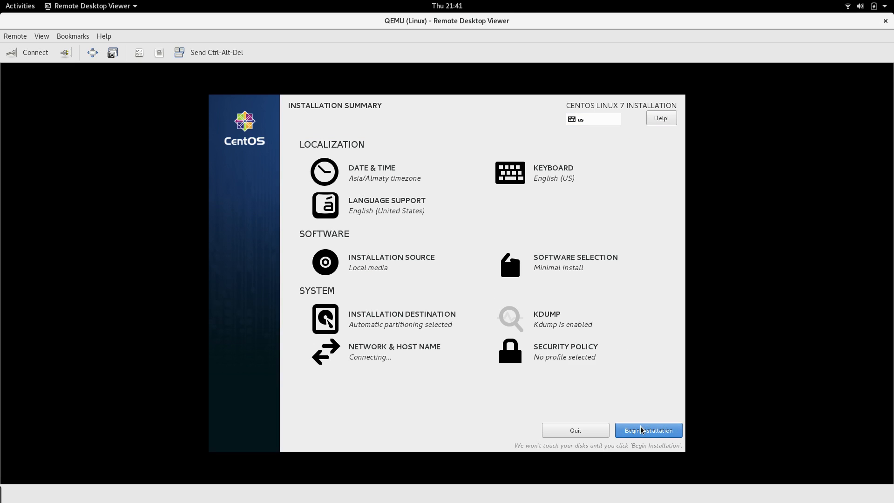
pyautogui.click(649, 431)
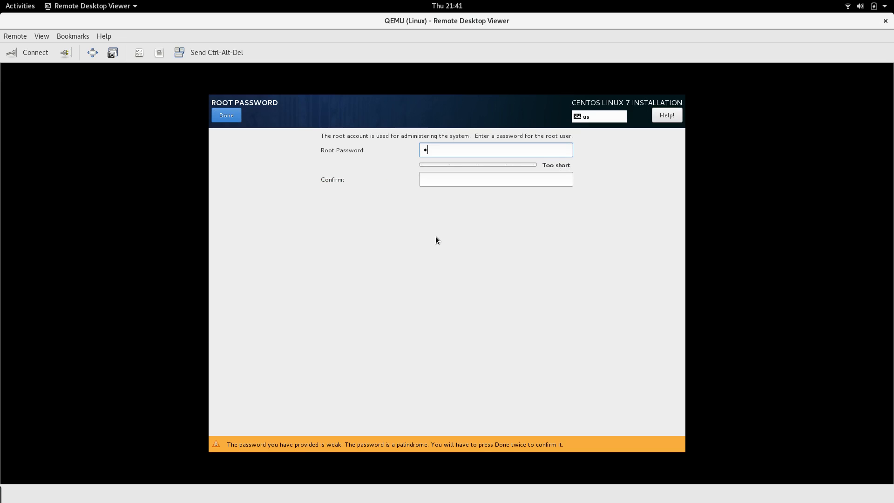
# Enter and confirm the root password, then let the installation run to completion
pyautogui.write('password')
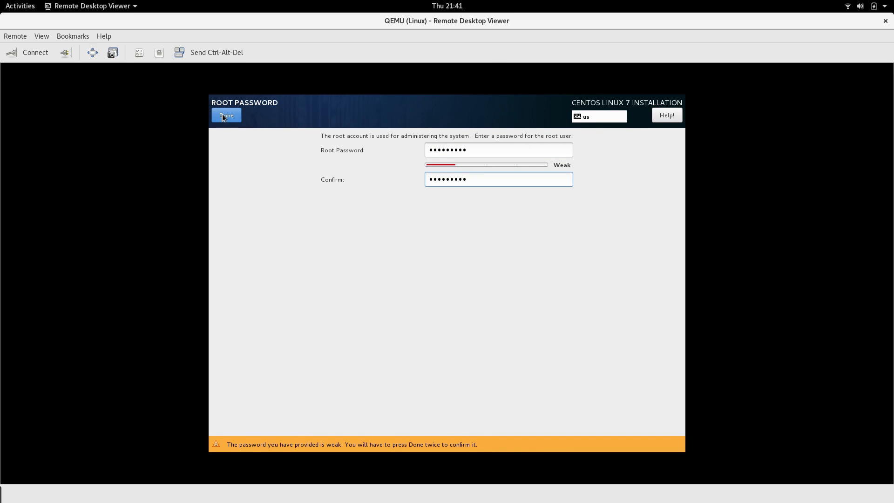
pyautogui.click(225, 114)
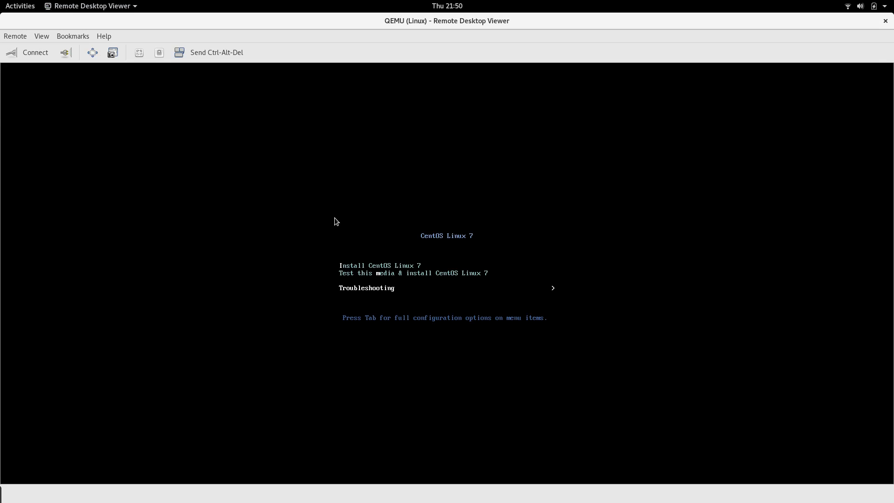
pyautogui.moveTo(354, 235)
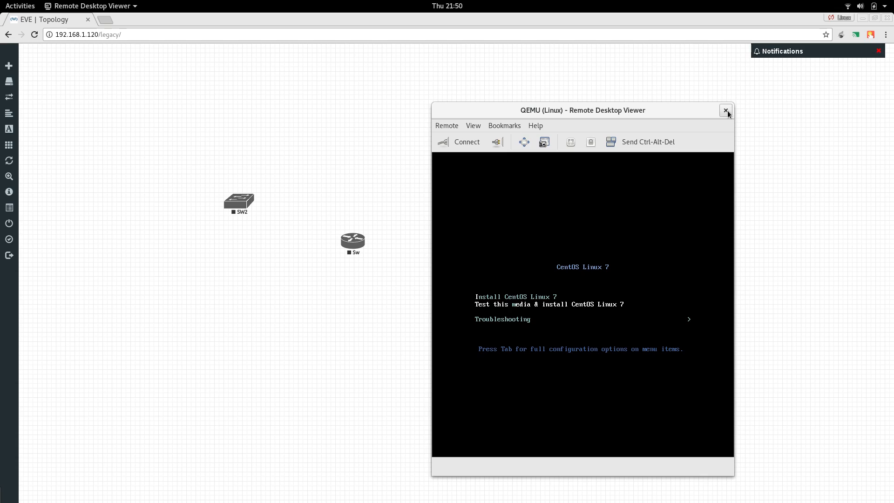
# Close the CentOS console window and stop the Linux node from the topology
pyautogui.click(726, 110)
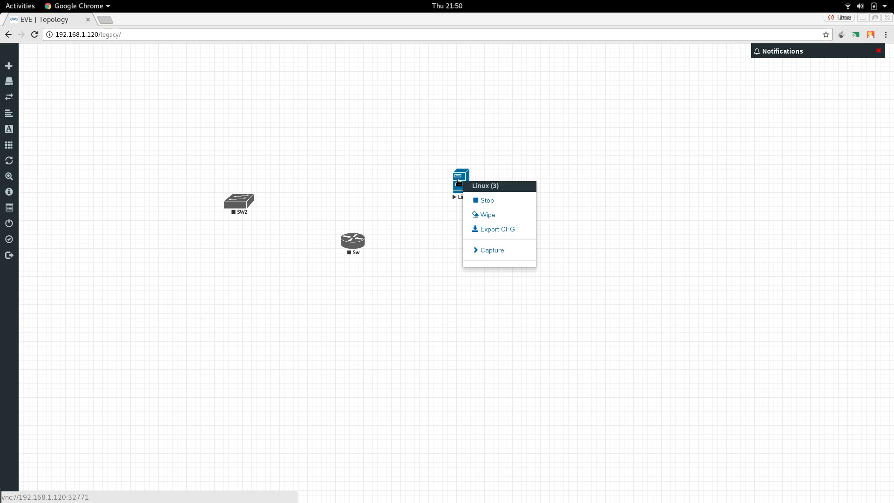
pyautogui.click(487, 200)
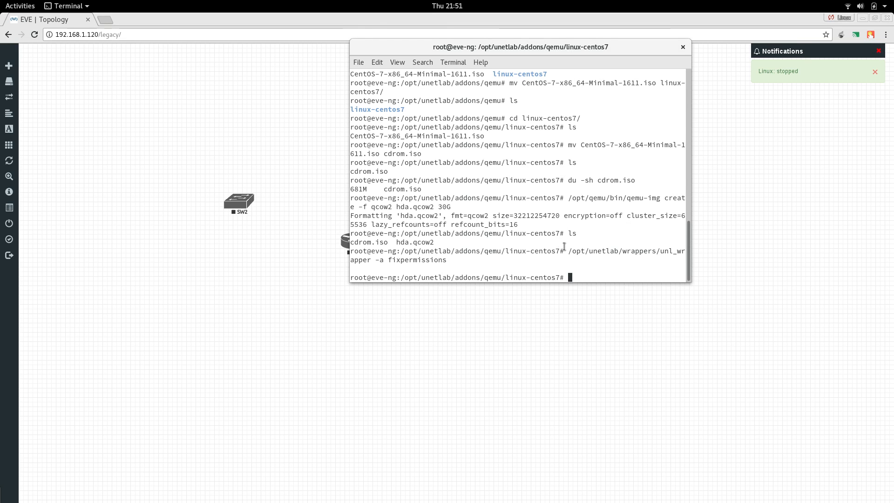
# List the linux-centos7 folder with ls, showing cdrom.iso and hda.qcow2
pyautogui.write('ls')
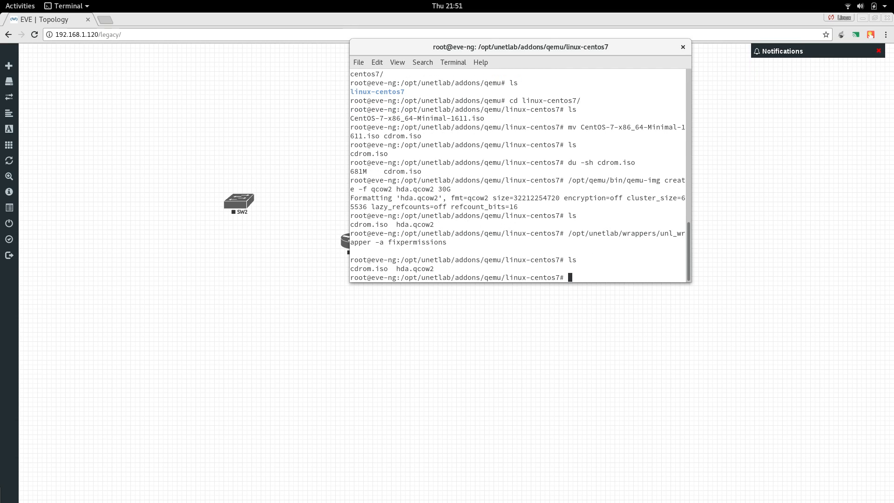
pyautogui.click(20, 6)
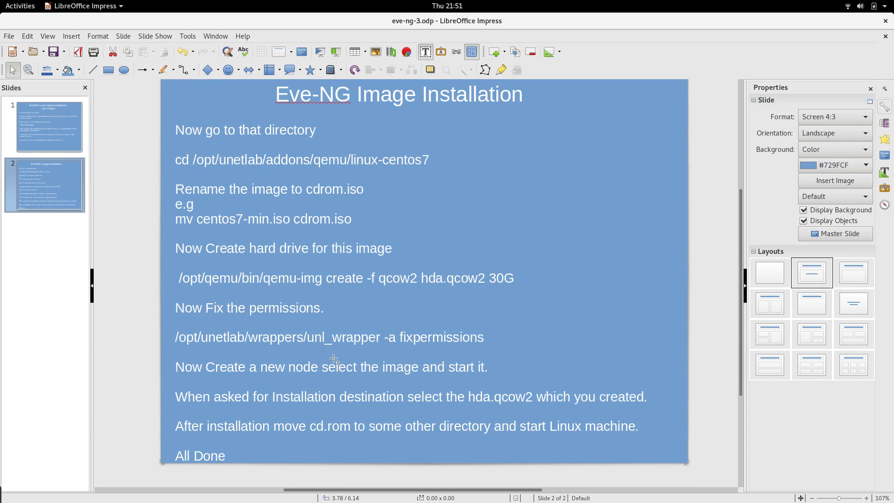
pyautogui.moveTo(231, 411)
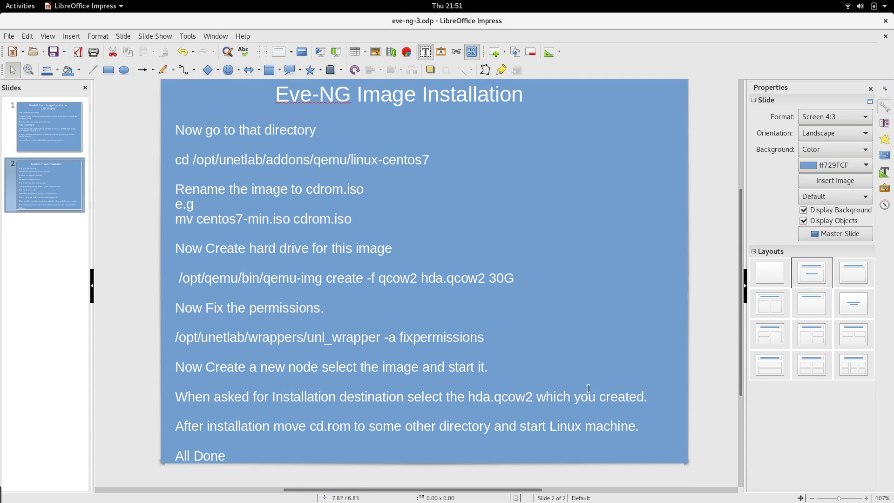
pyautogui.moveTo(284, 436)
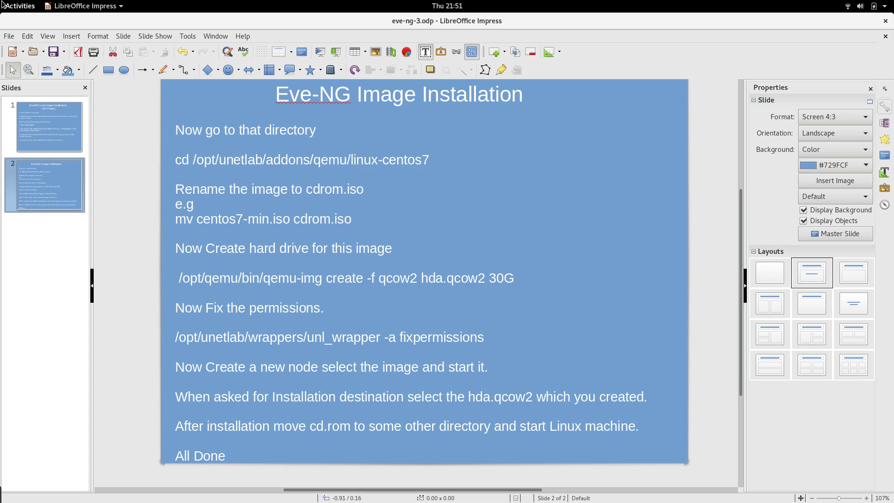
pyautogui.click(19, 6)
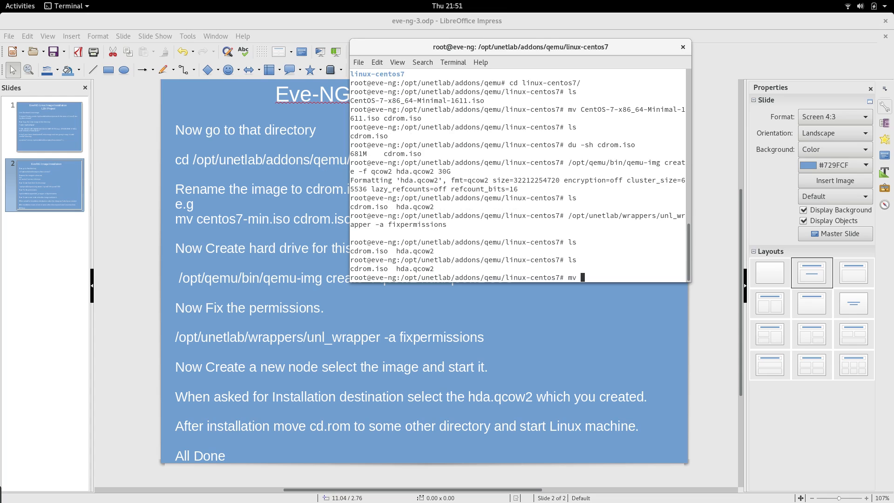
# Rename cdrom.iso to Centos7-min.iso with mv, move it to /home/, and return to the EVE-NG lab
pyautogui.write('cdrom.iso')
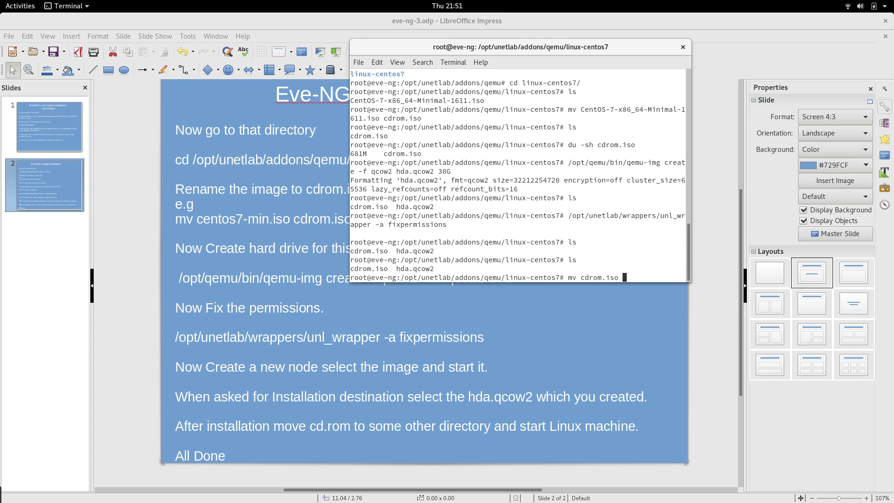
pyautogui.write('Centos8')
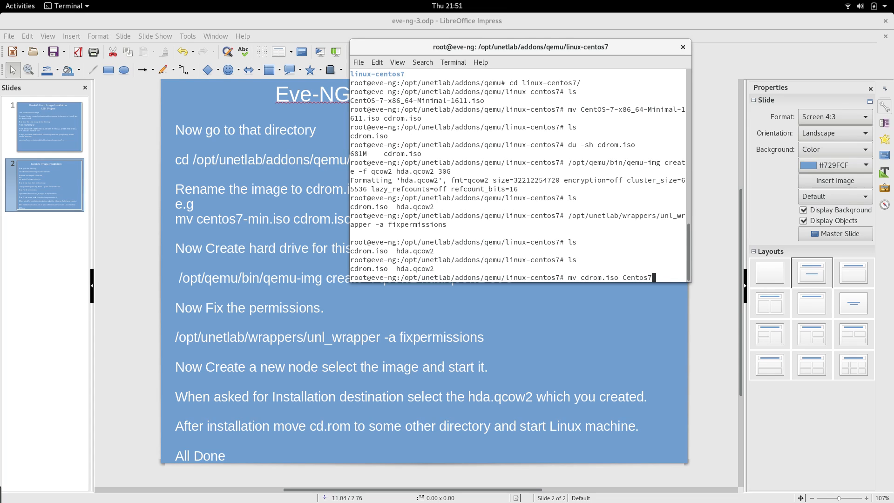
pyautogui.write('-min.iso')
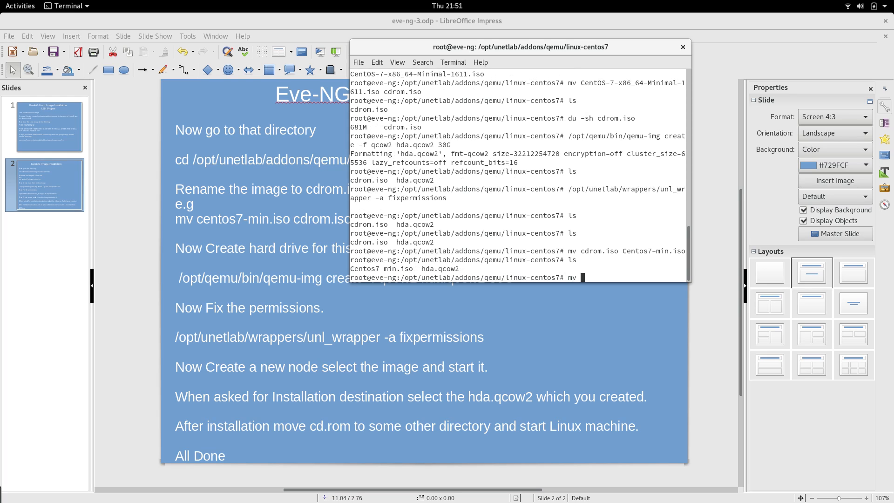
pyautogui.write('Centos7-min.iso /home/')
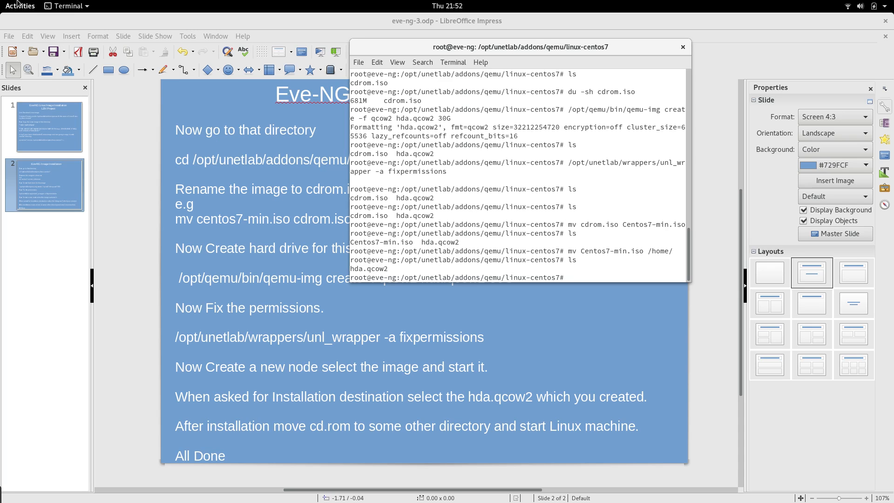
pyautogui.click(20, 6)
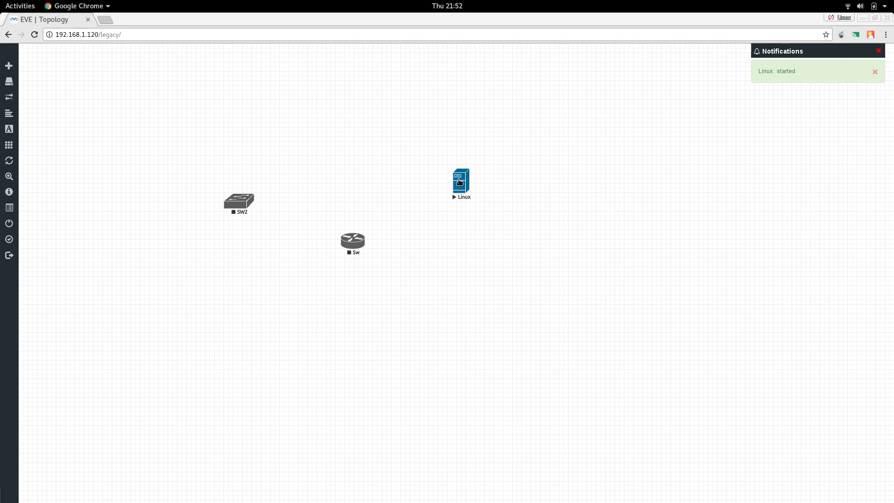
# Open the Linux node's console and allow the xdg-open link to launch the viewer
pyautogui.click(460, 179)
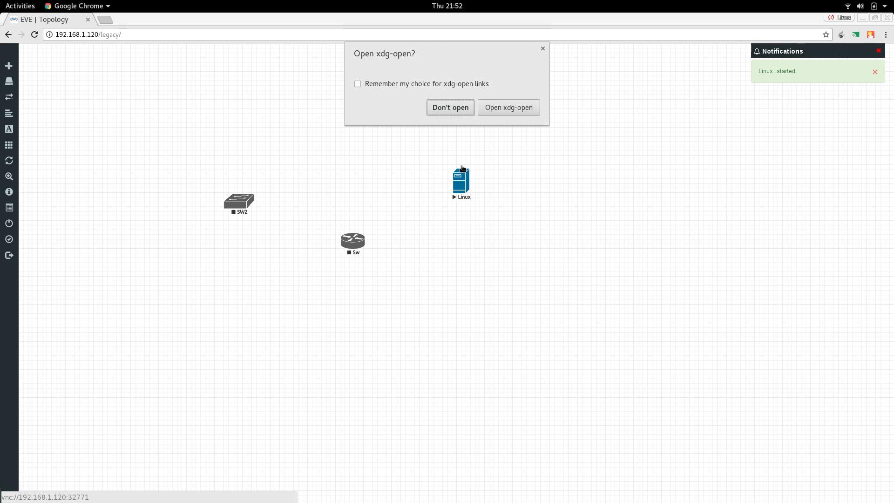
pyautogui.click(507, 107)
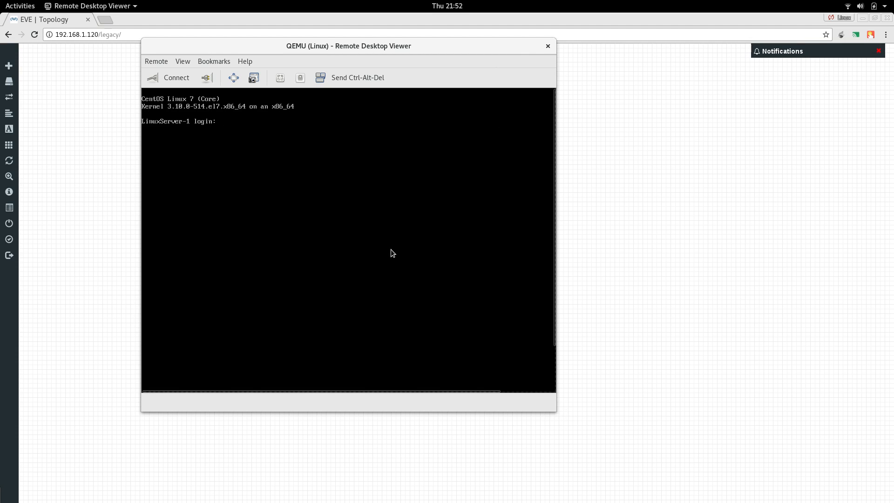
# Log in as root, run ip a, bring eth0 up with ifup, and confirm 192.168.1.30/24 via ip a
pyautogui.write('root')
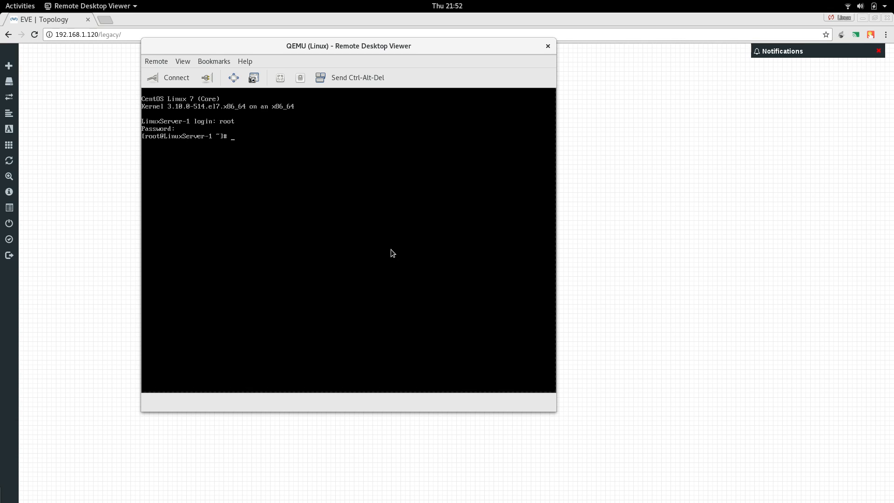
pyautogui.write('ip a')
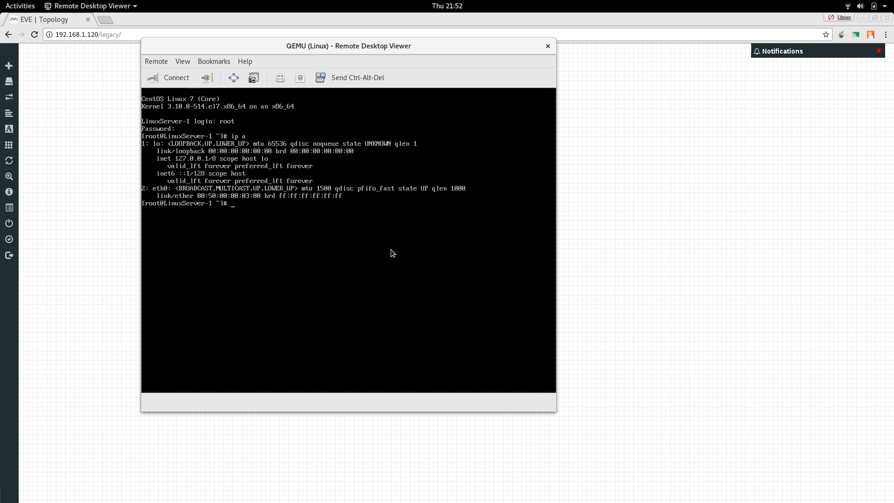
pyautogui.write('ip a')
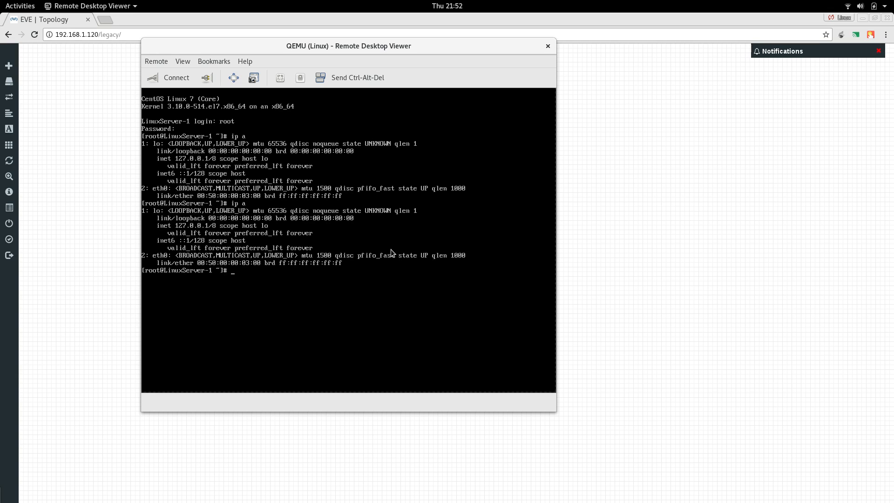
pyautogui.write('ifup eth0')
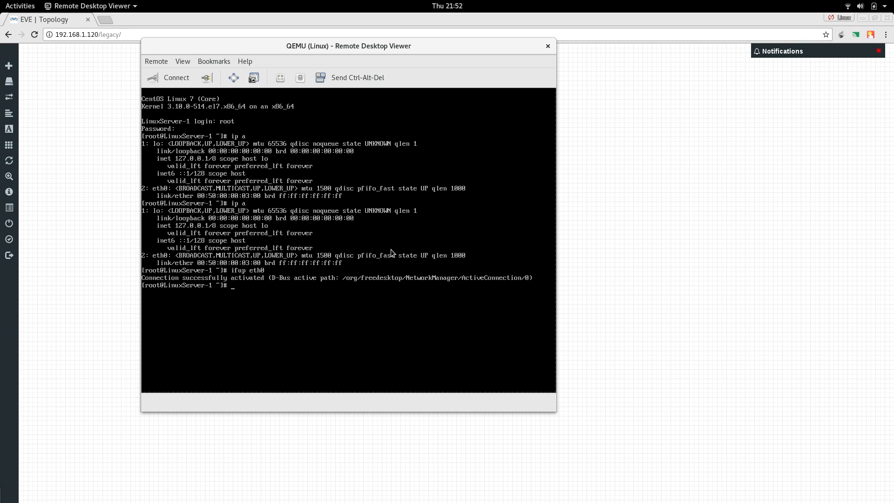
pyautogui.write('ip a')
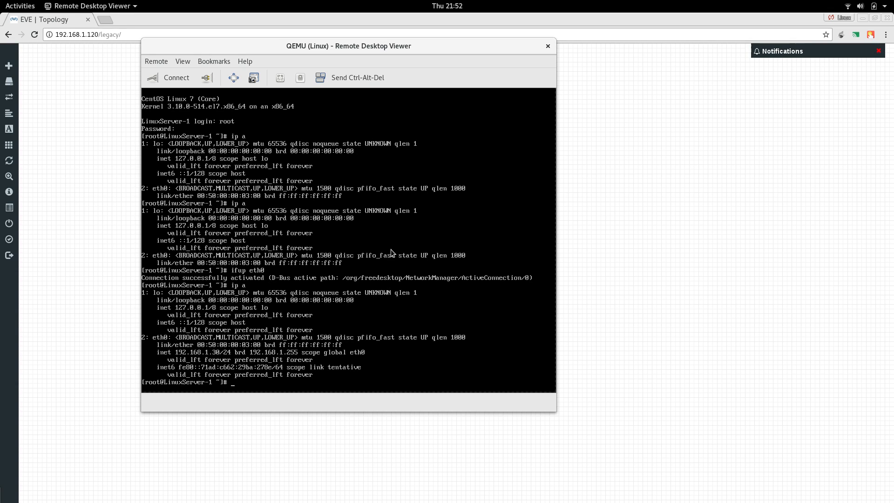
# Ping 192.168.1.1 (Destination Host Unreachable) and stop it with Ctrl+C
pyautogui.write('ping 192.1')
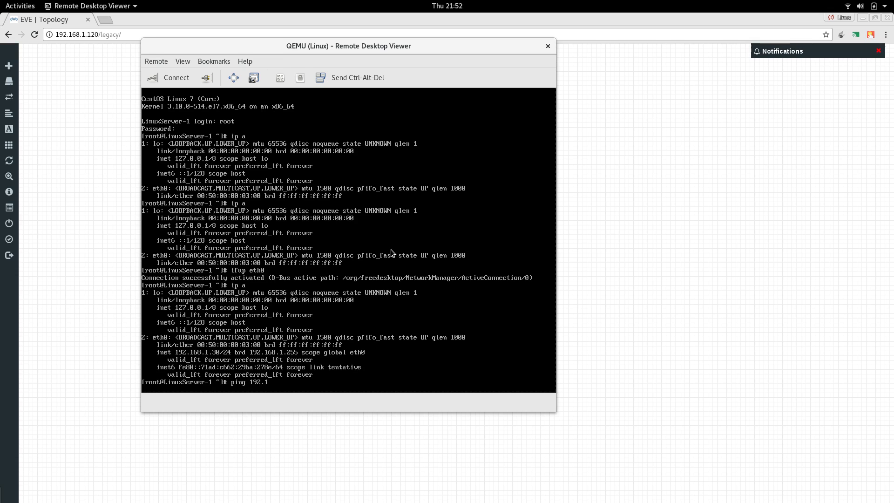
pyautogui.write('68.1.1')
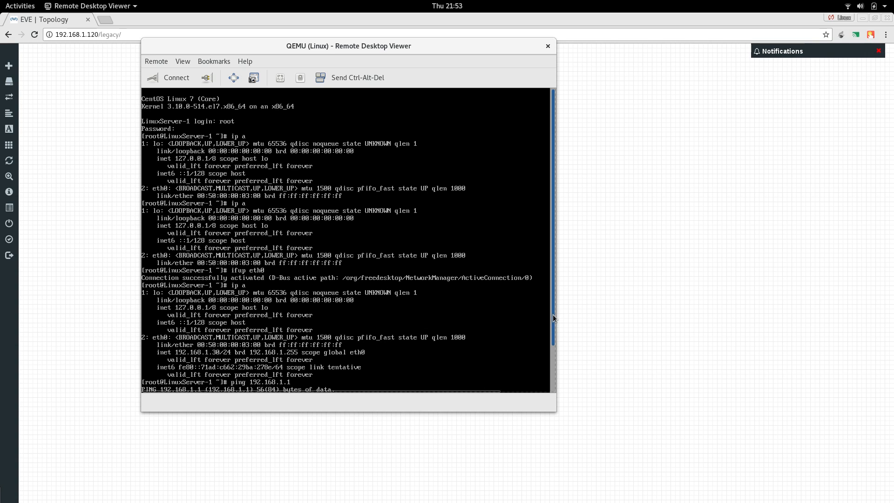
pyautogui.scroll(-3)
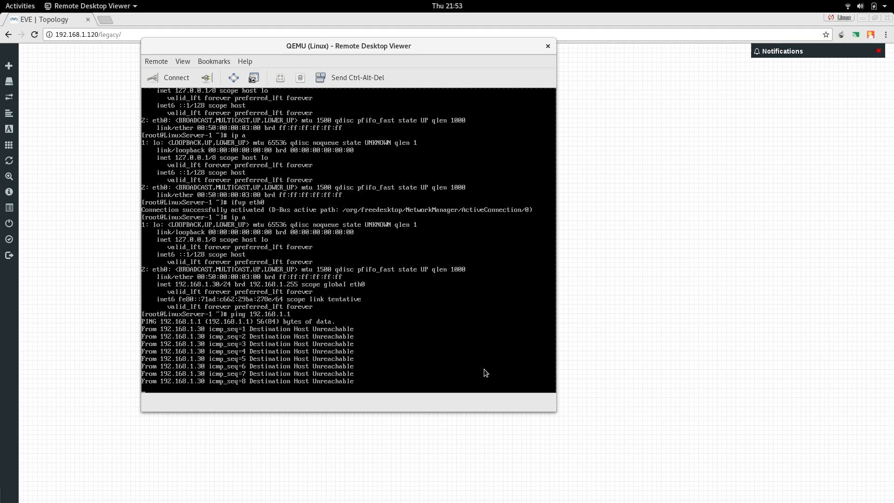
pyautogui.press('ctrl+c')
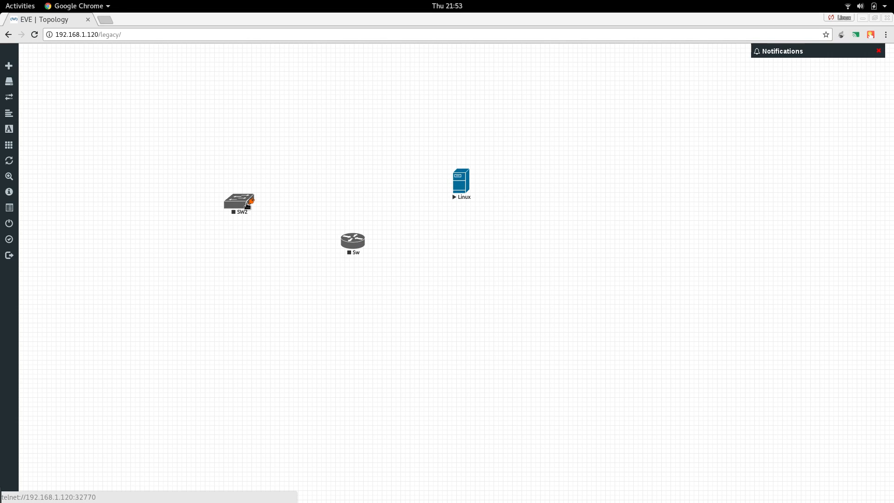
# Drag SW2 next to the Linux node and move the Sw router further left
pyautogui.moveTo(239, 203); pyautogui.dragTo(376, 180)
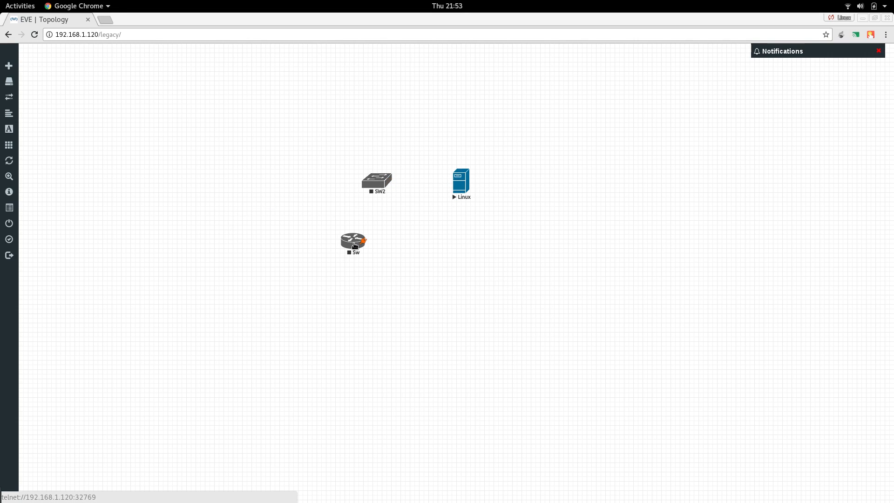
pyautogui.moveTo(354, 239); pyautogui.dragTo(295, 232)
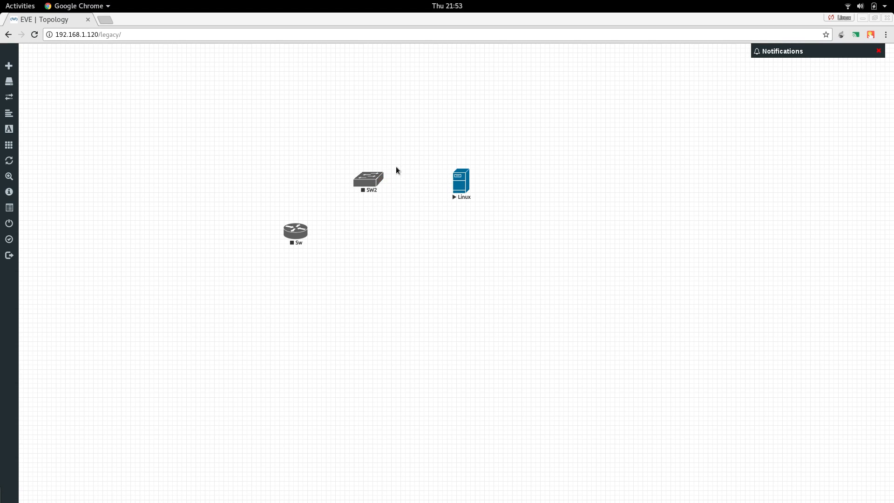
pyautogui.moveTo(346, 205)
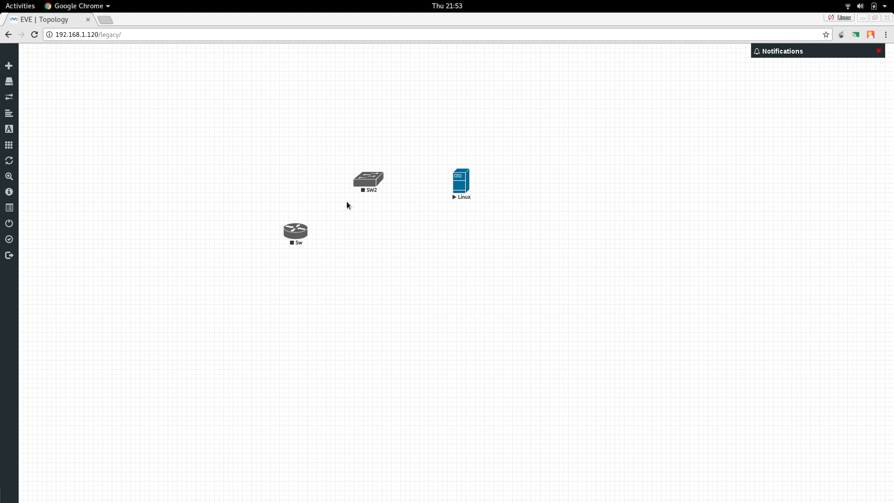
pyautogui.moveTo(294, 172)
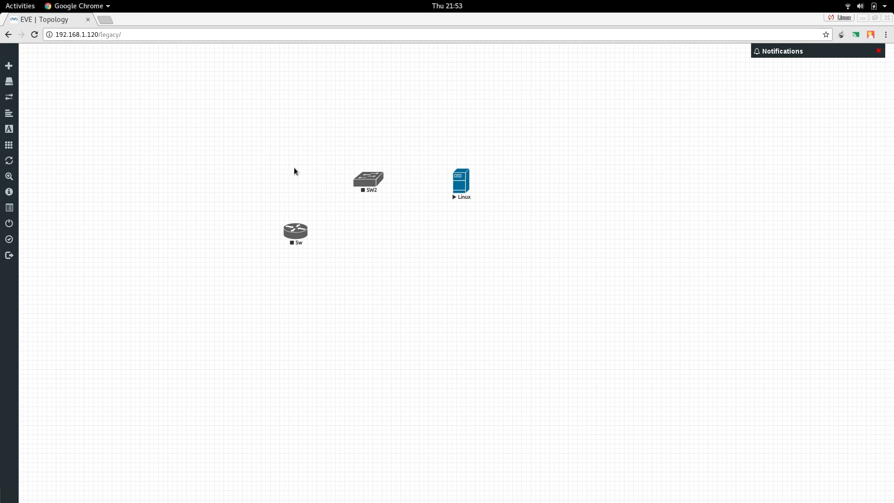